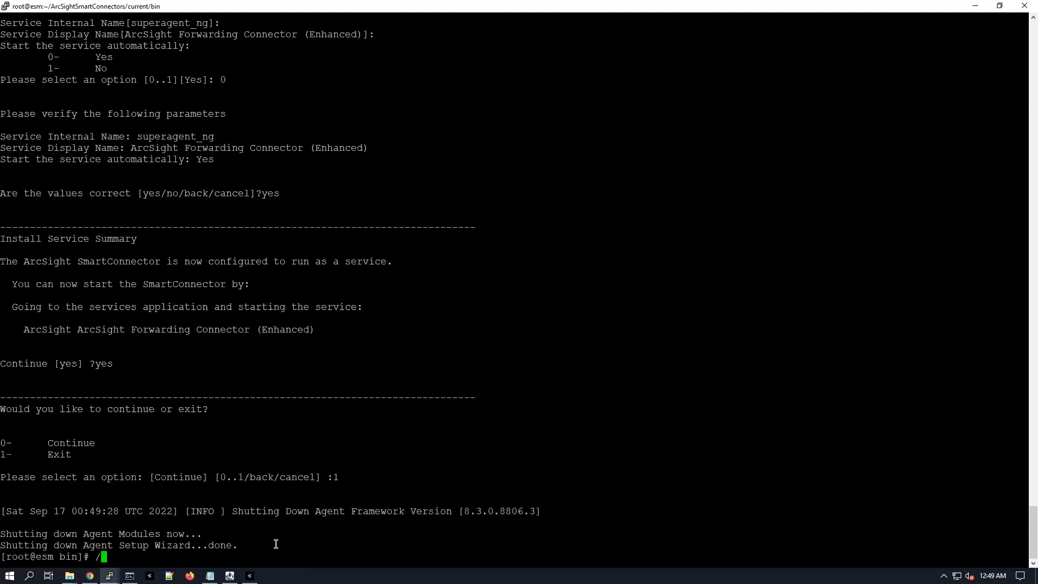
- Start the Forwarding Connector service with /etc/init.d/arc_superagent_ng start in PuTTY
{"action": "type", "text": "etc/init"}
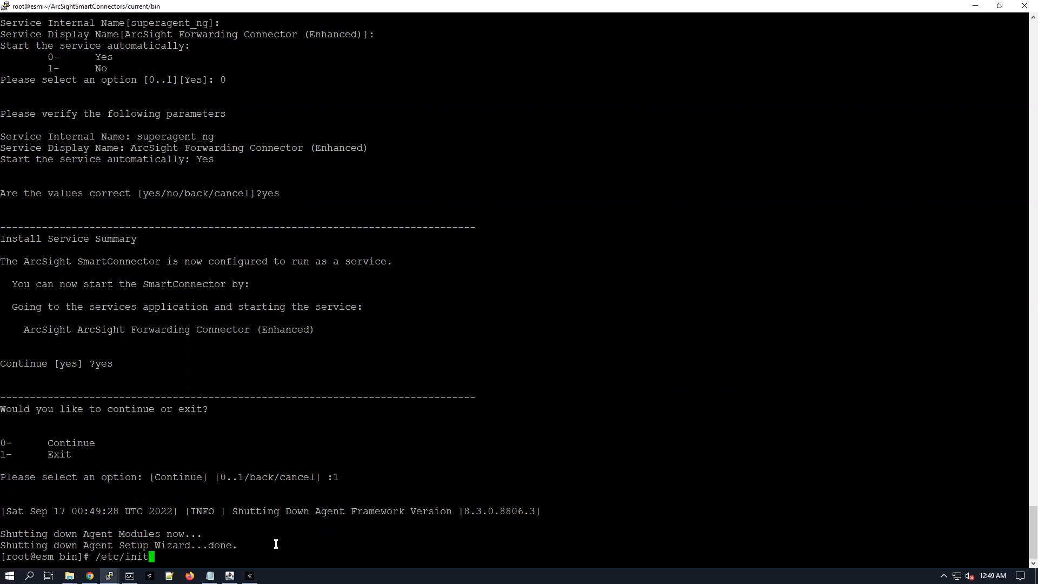
{"action": "type", "text": "/"}
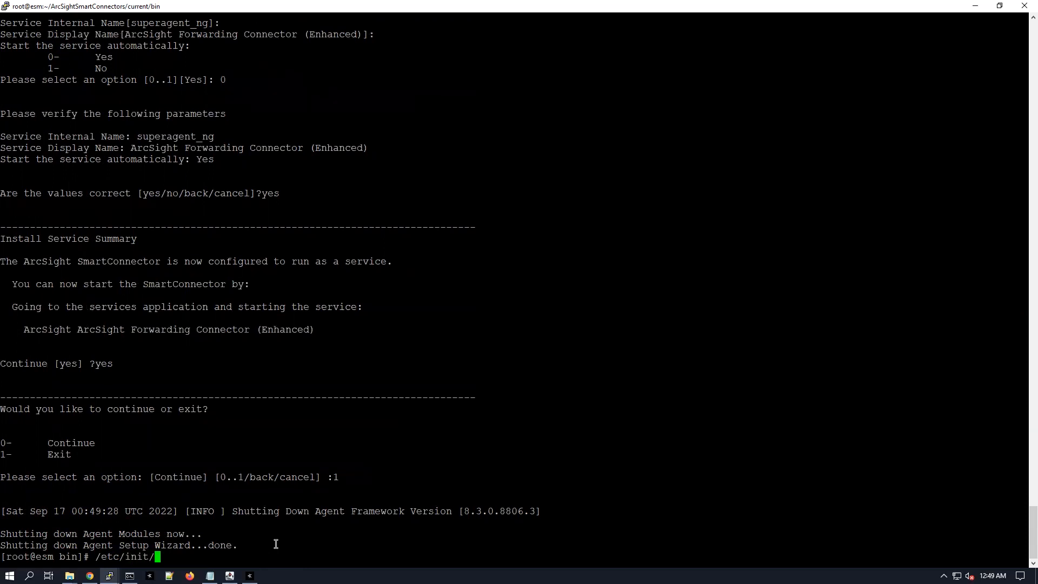
{"action": "key", "text": "BackSpace"}
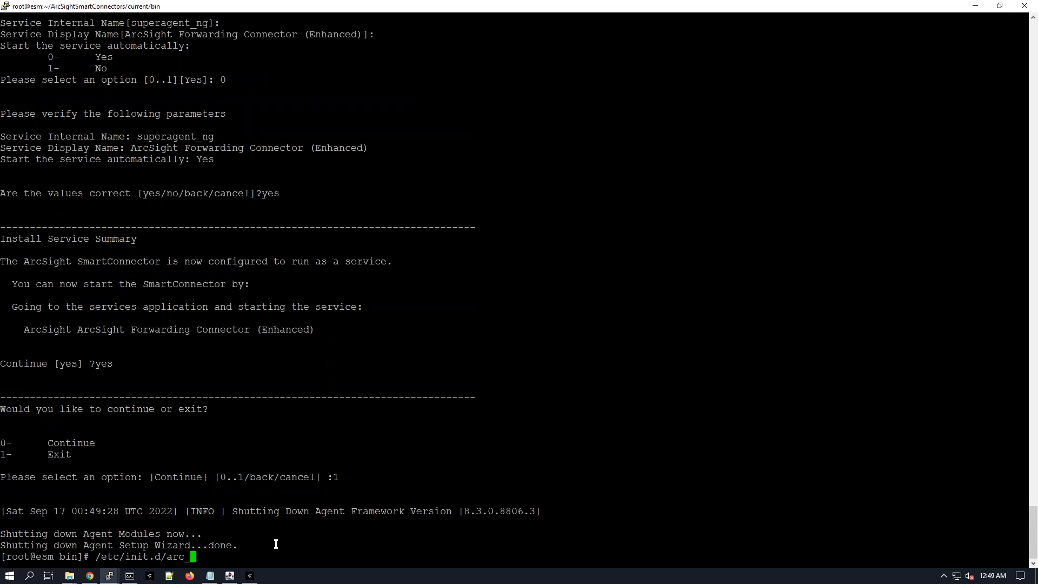
{"action": "type", "text": "_superagent_ng sta"}
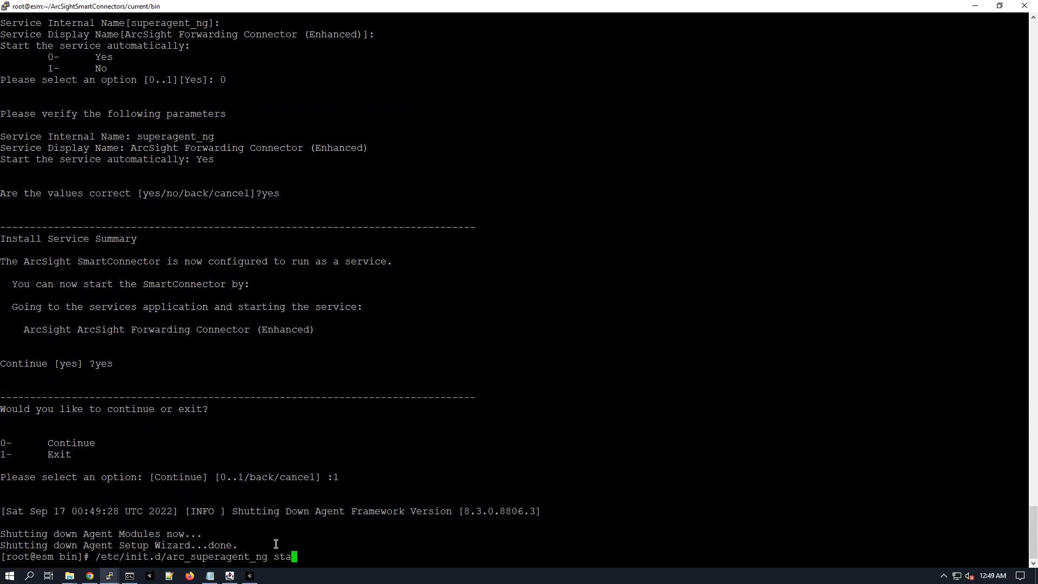
{"action": "type", "text": "rt"}
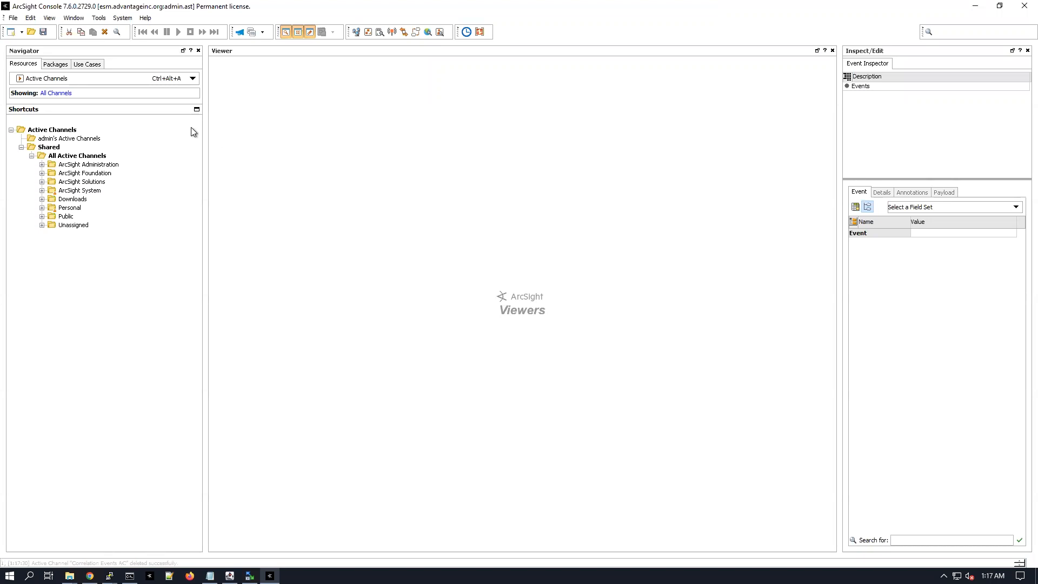
- Create the continuously evaluated 'Correlation Events' active channel filtered on Type = Correlation
{"action": "right_click", "coordinate": [69, 137]}
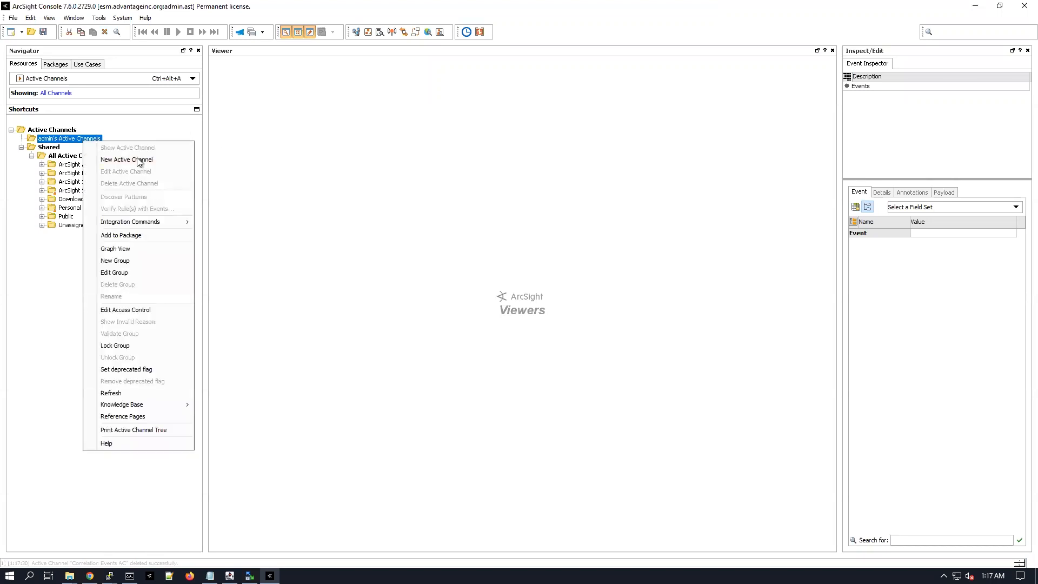
{"action": "left_click", "coordinate": [126, 160]}
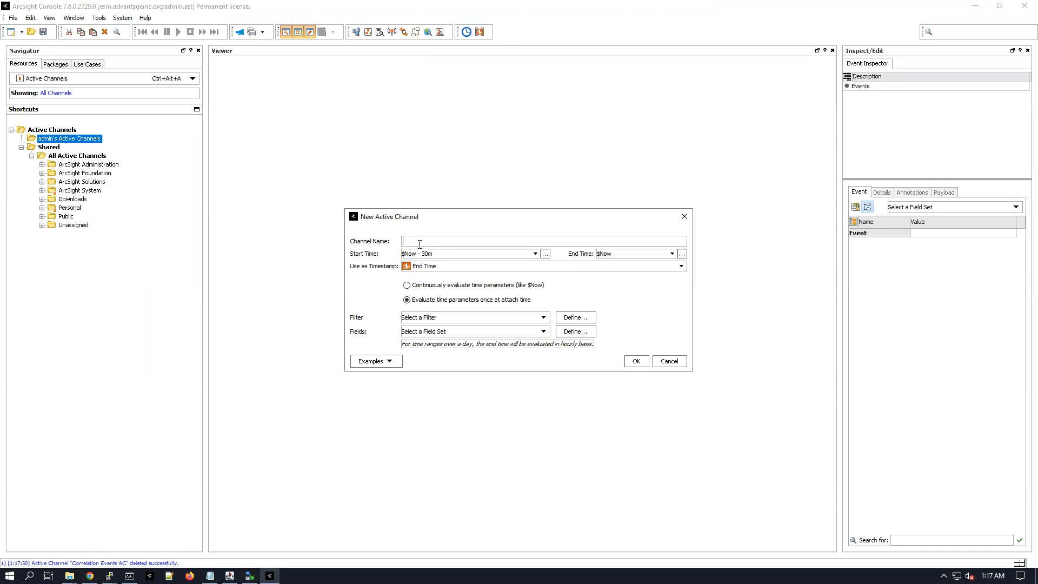
{"action": "type", "text": "Correlation E"}
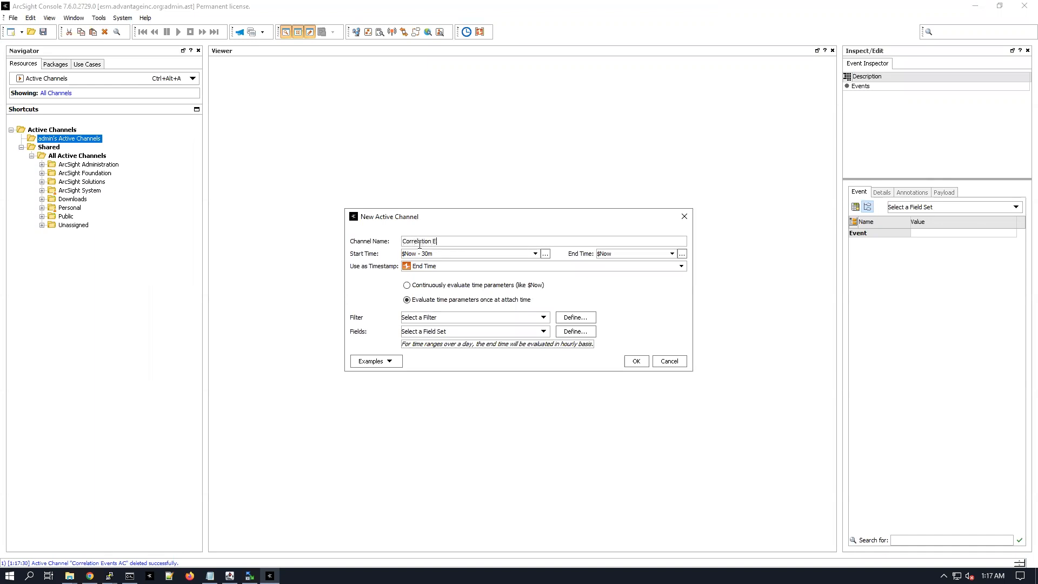
{"action": "left_click", "coordinate": [407, 285]}
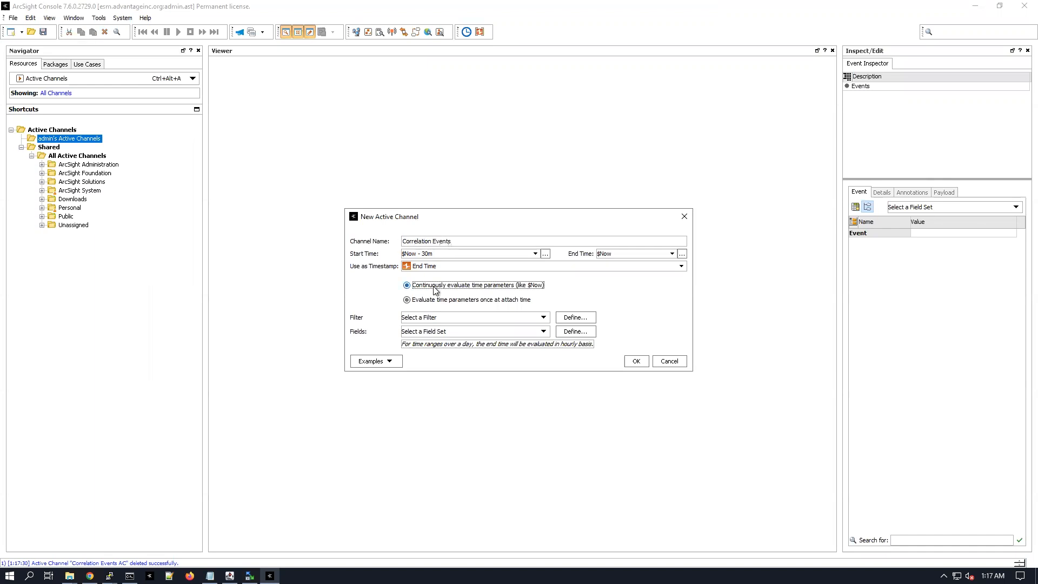
{"action": "left_click", "coordinate": [573, 318]}
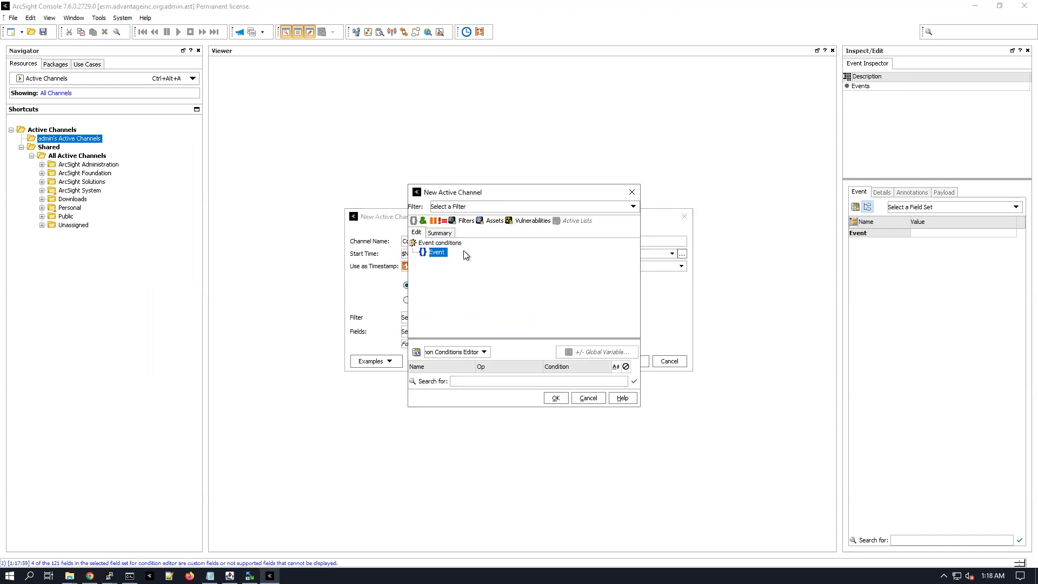
{"action": "right_click", "coordinate": [437, 253]}
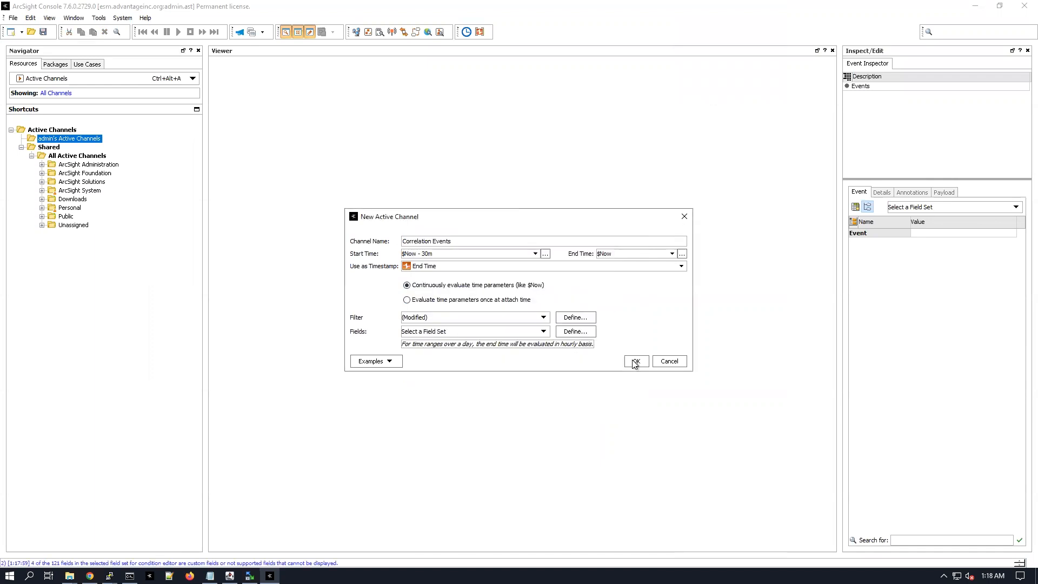
{"action": "left_click", "coordinate": [635, 361]}
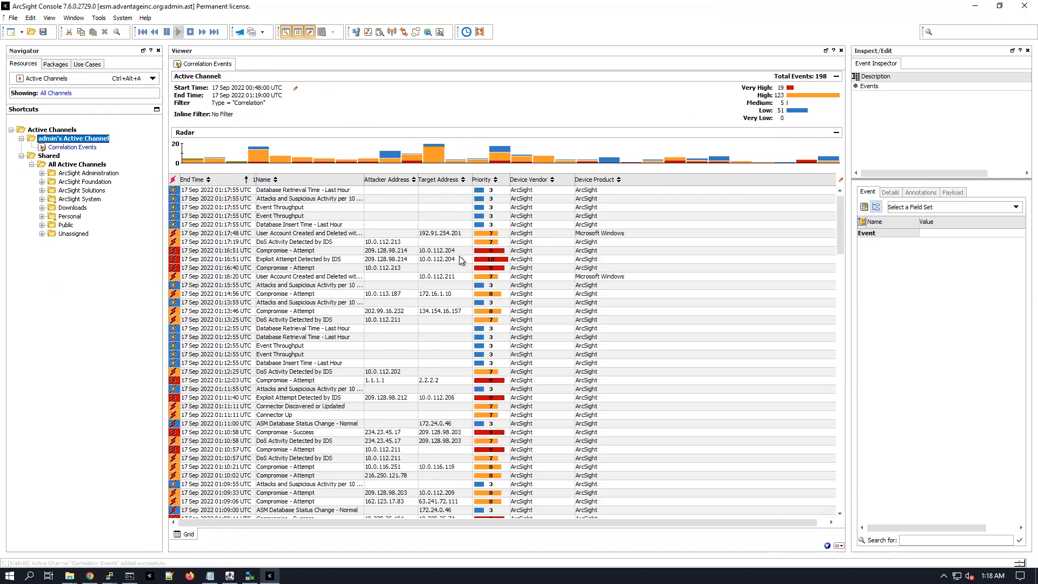
- Add the Old File > Old File Hash column to the Correlation Events grid
{"action": "left_click", "coordinate": [307, 406]}
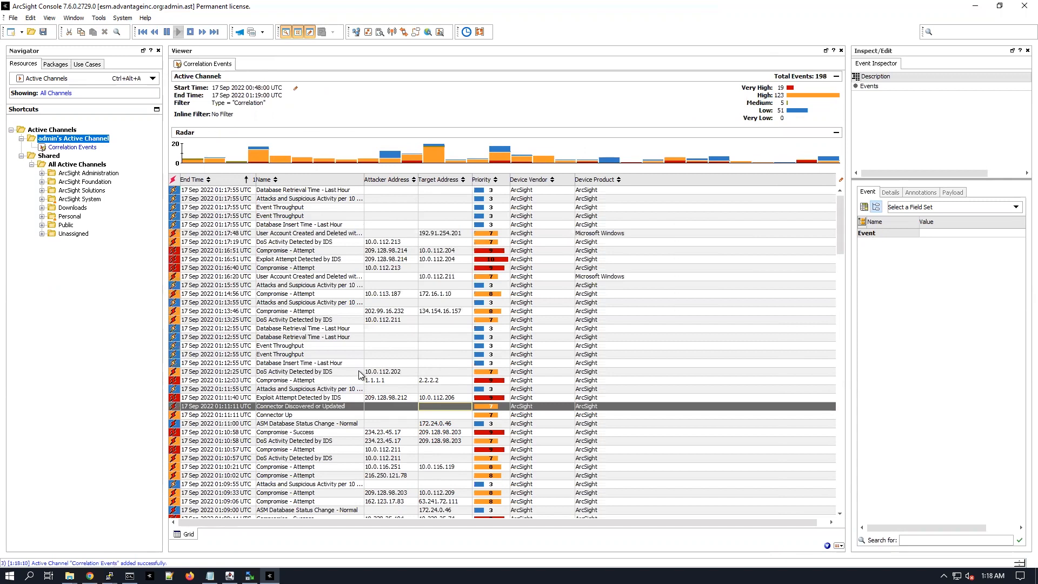
{"action": "left_click", "coordinate": [303, 328]}
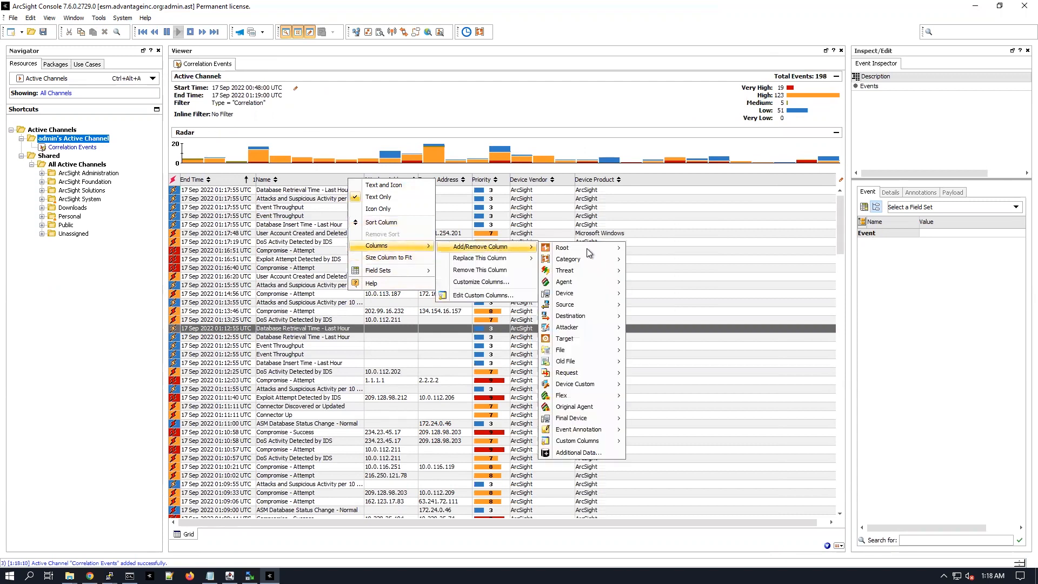
{"action": "left_click", "coordinate": [564, 247]}
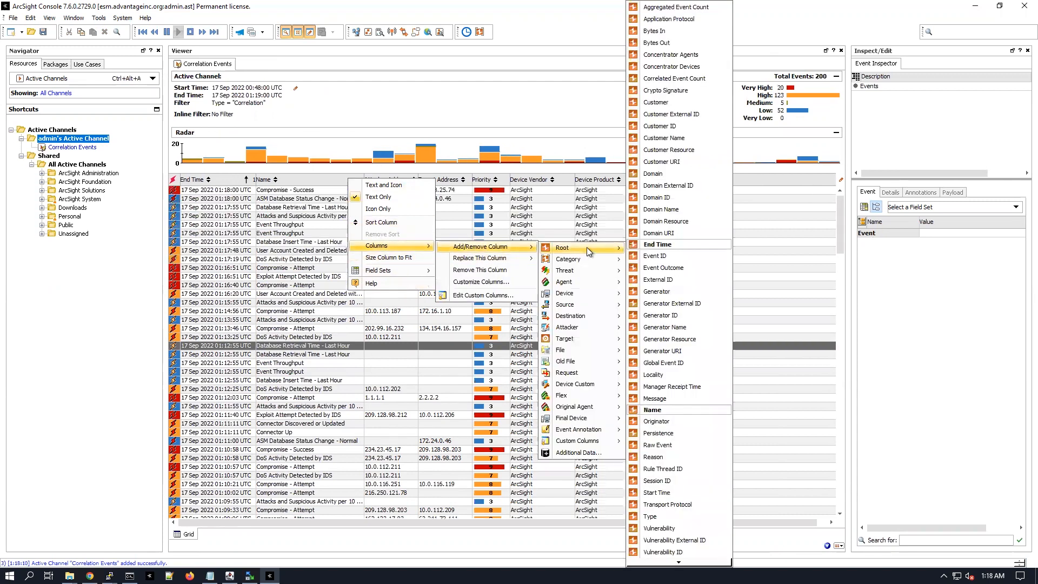
{"action": "mouse_move", "coordinate": [562, 327]}
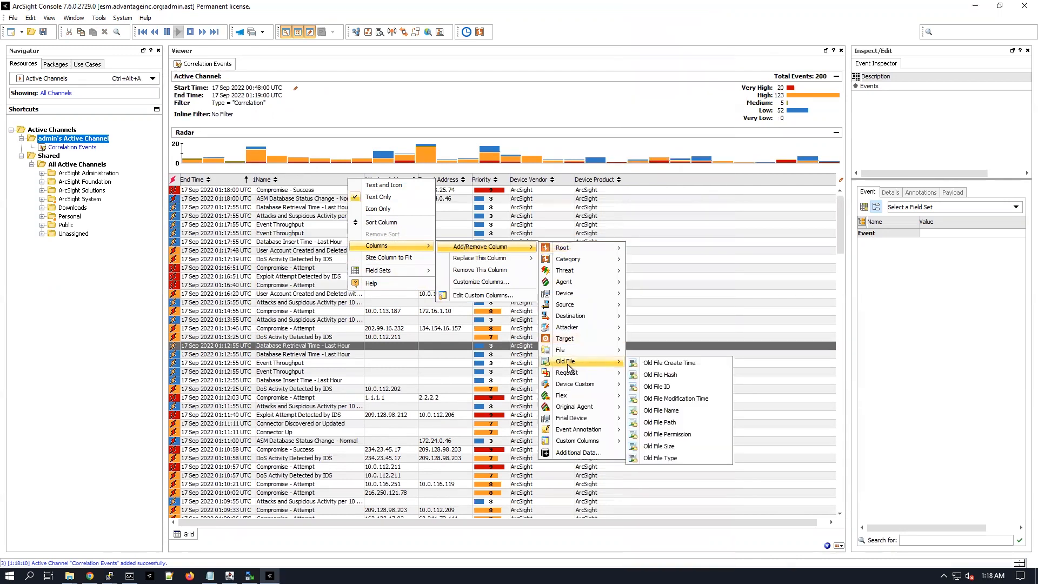
{"action": "left_click", "coordinate": [660, 374]}
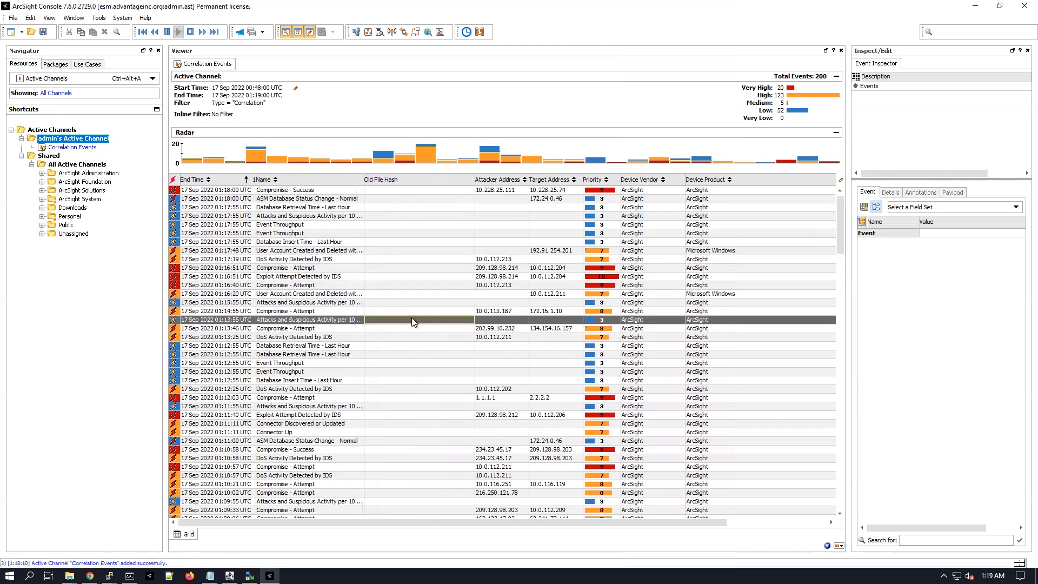
{"action": "mouse_move", "coordinate": [103, 84]}
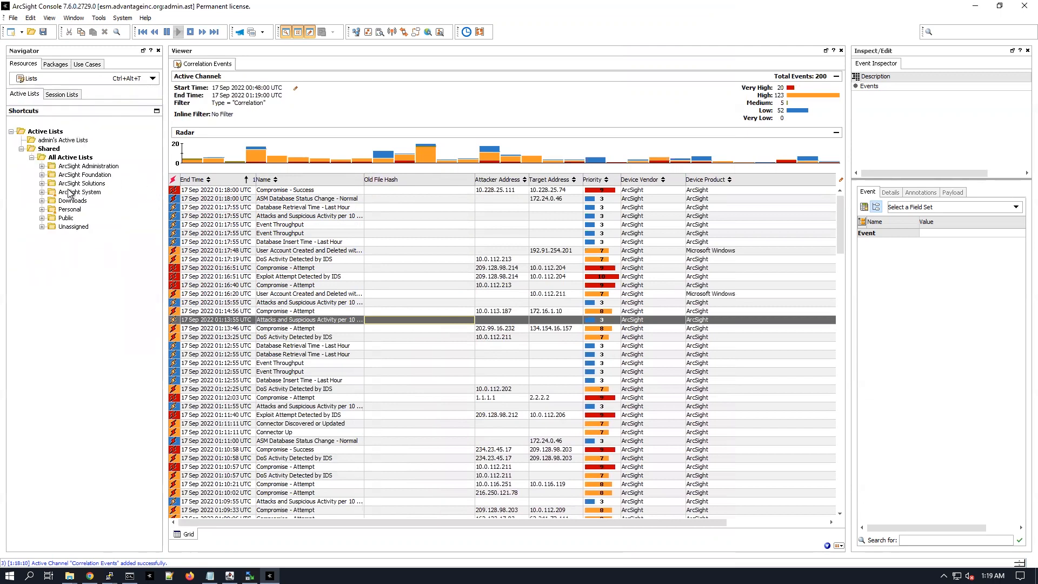
- Expand ArcSight Foundation > SOAR and edit the SOAR Rule Names active list
{"action": "left_click", "coordinate": [82, 184]}
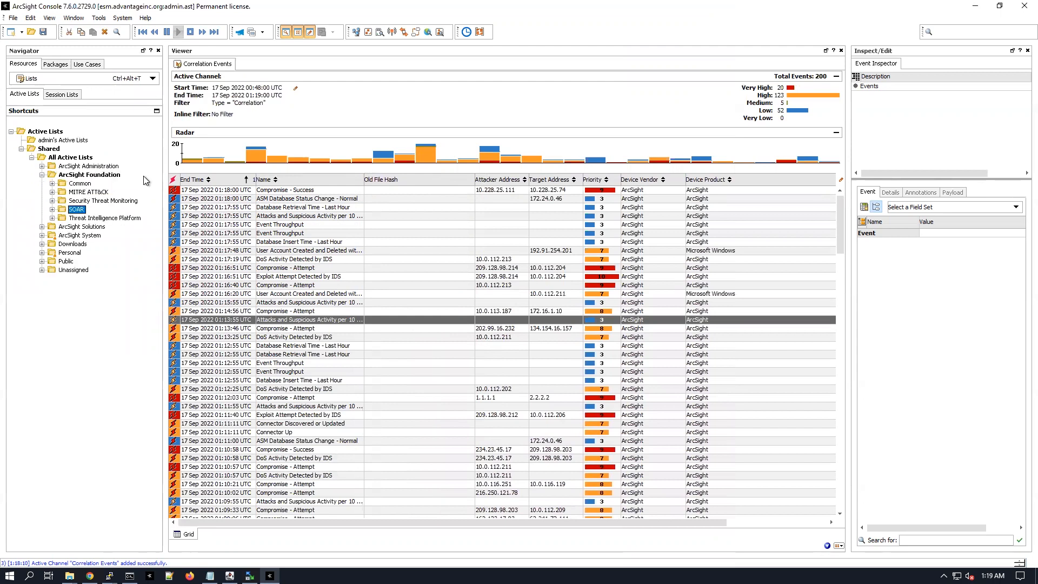
{"action": "left_click", "coordinate": [51, 210]}
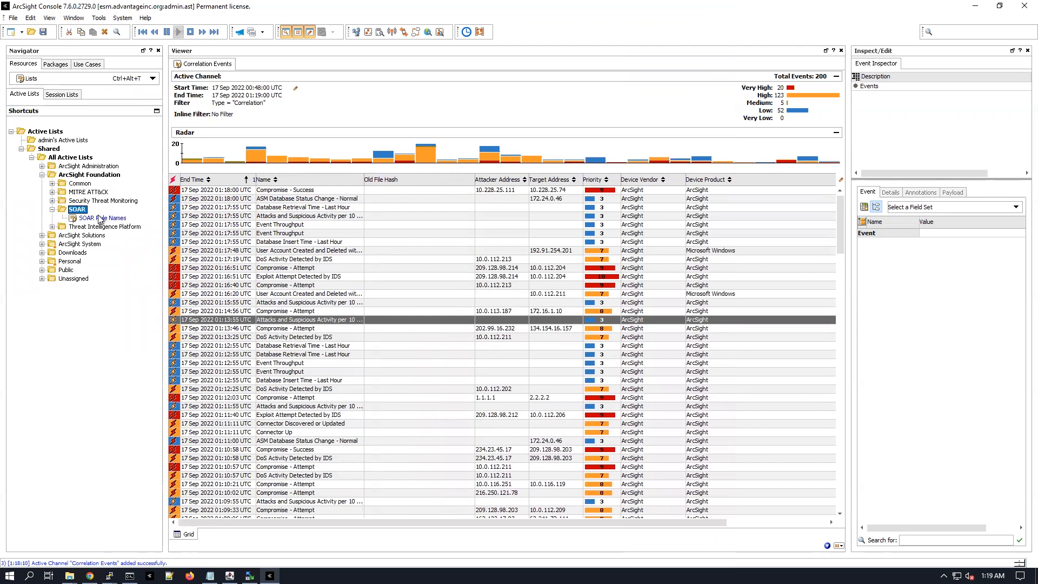
{"action": "right_click", "coordinate": [99, 218]}
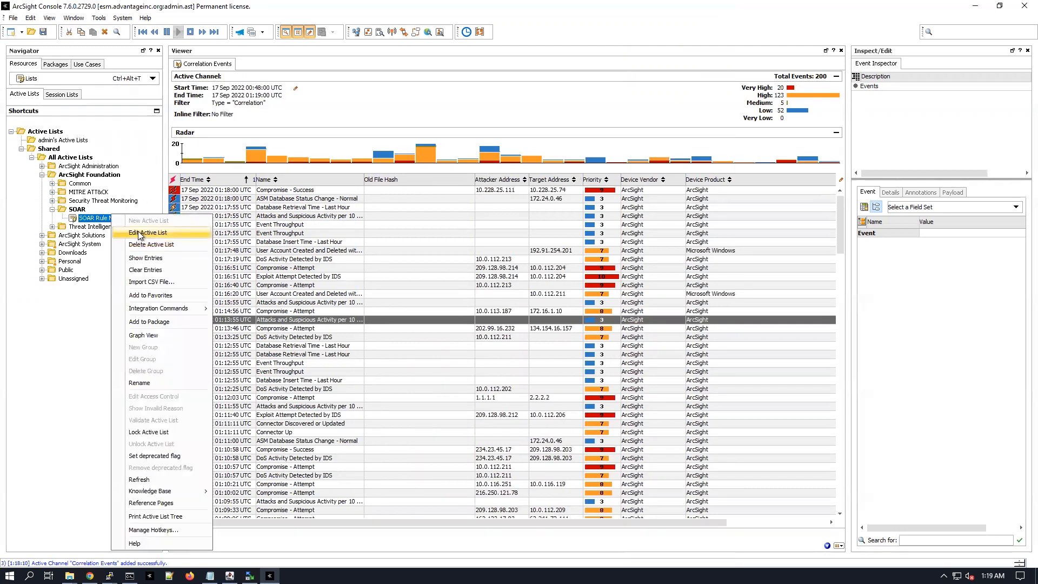
{"action": "left_click", "coordinate": [149, 232]}
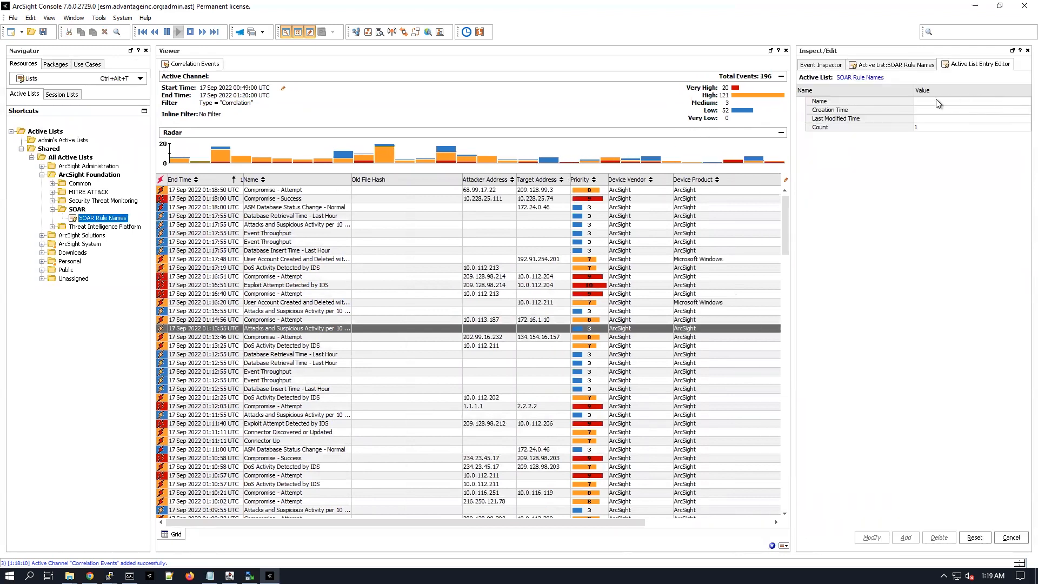
- Add Compromise - Attempt to SOAR Rule Names and select DoS Activity Detected by IDS events
{"action": "left_click", "coordinate": [272, 190]}
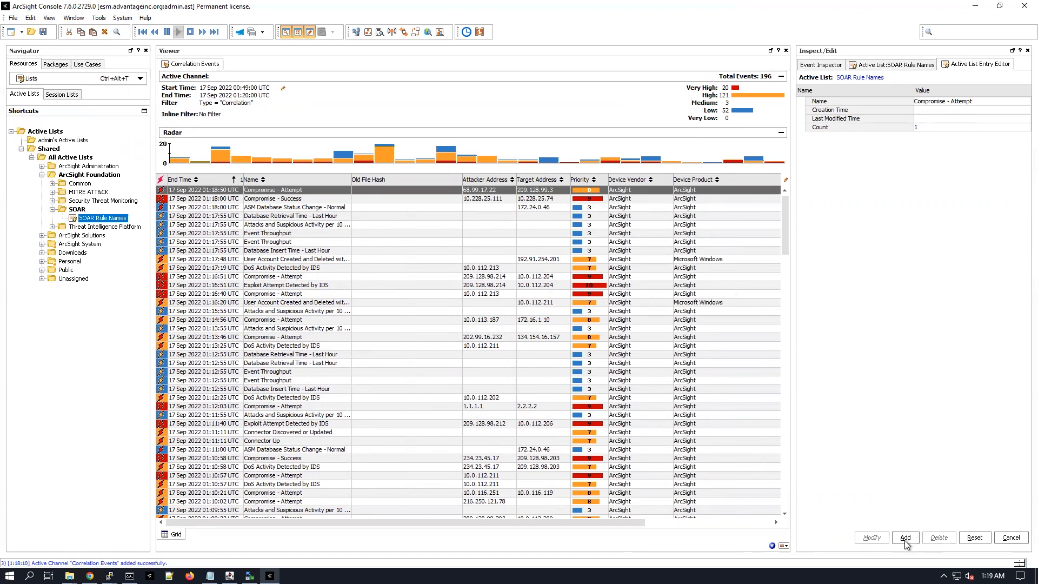
{"action": "left_click", "coordinate": [905, 536]}
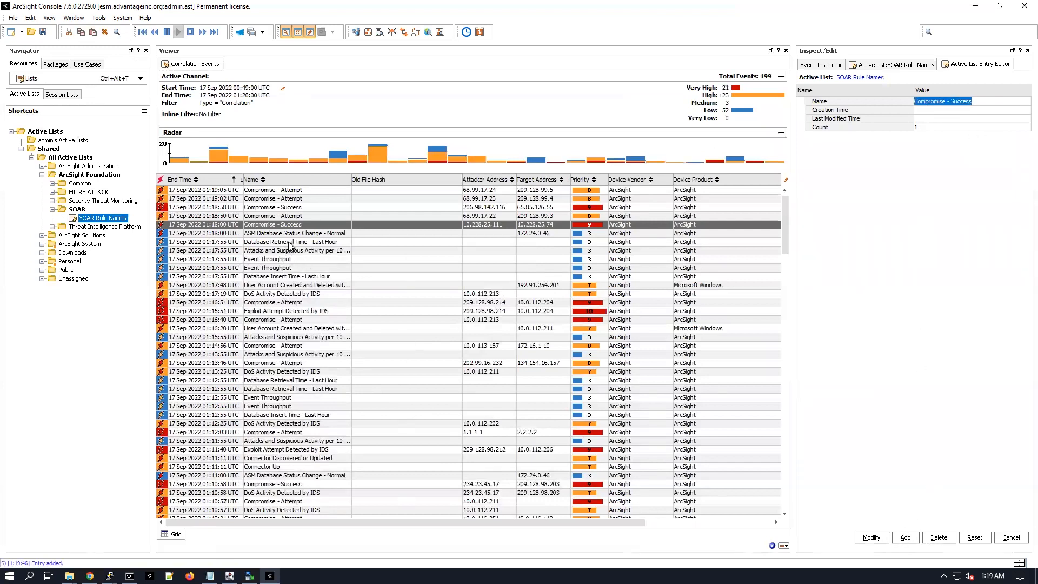
{"action": "mouse_move", "coordinate": [283, 297]}
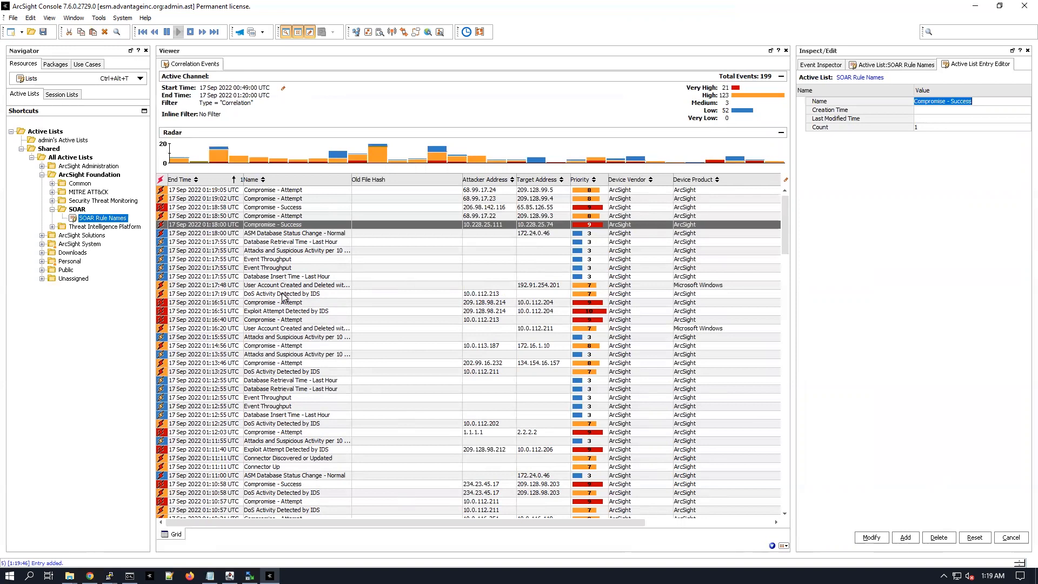
{"action": "left_click", "coordinate": [284, 293]}
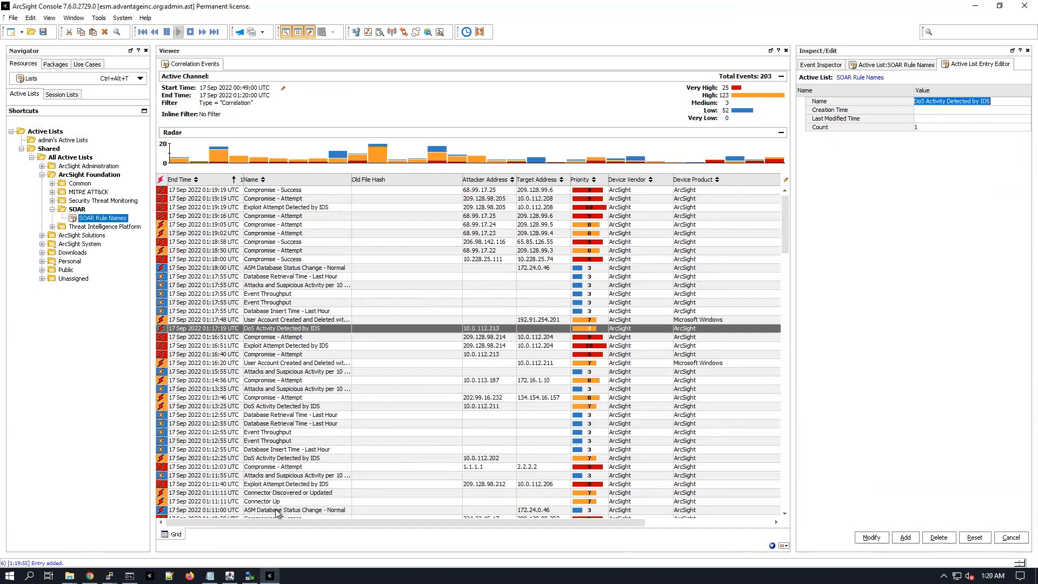
{"action": "left_click", "coordinate": [281, 457]}
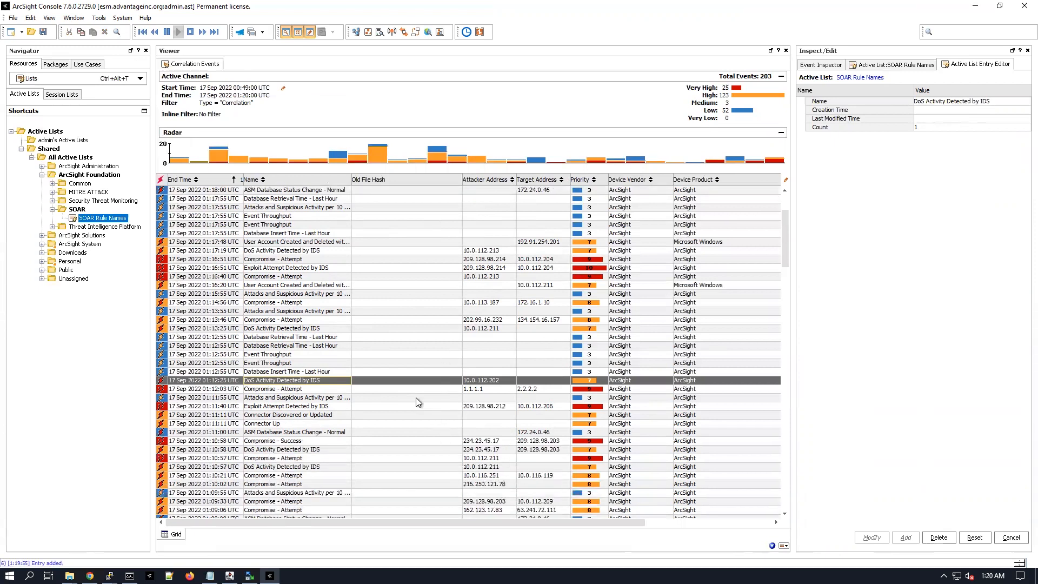
{"action": "scroll", "scroll_direction": "down", "scroll_amount": 3}
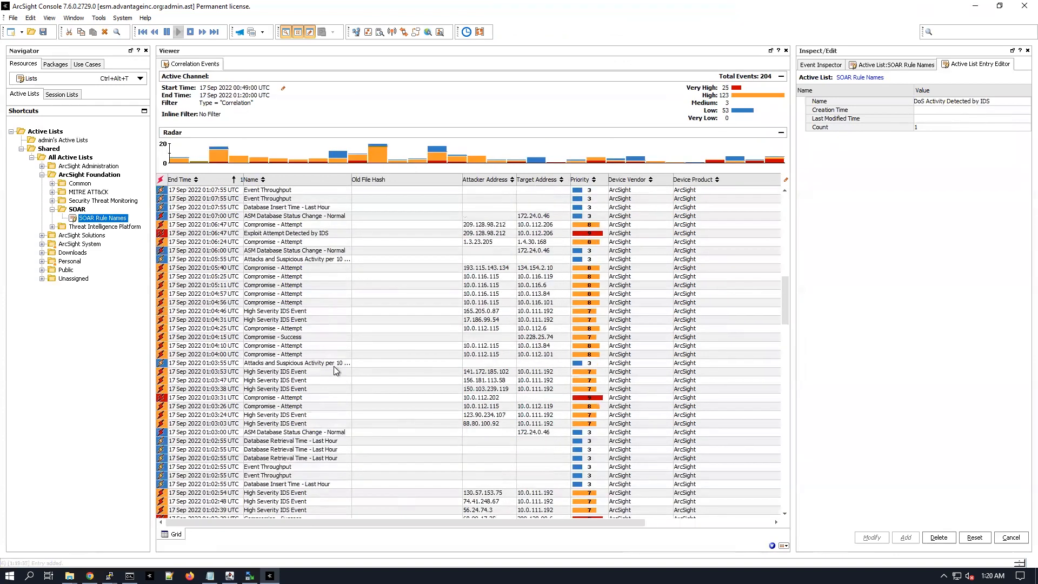
{"action": "scroll", "scroll_direction": "down", "scroll_amount": 3}
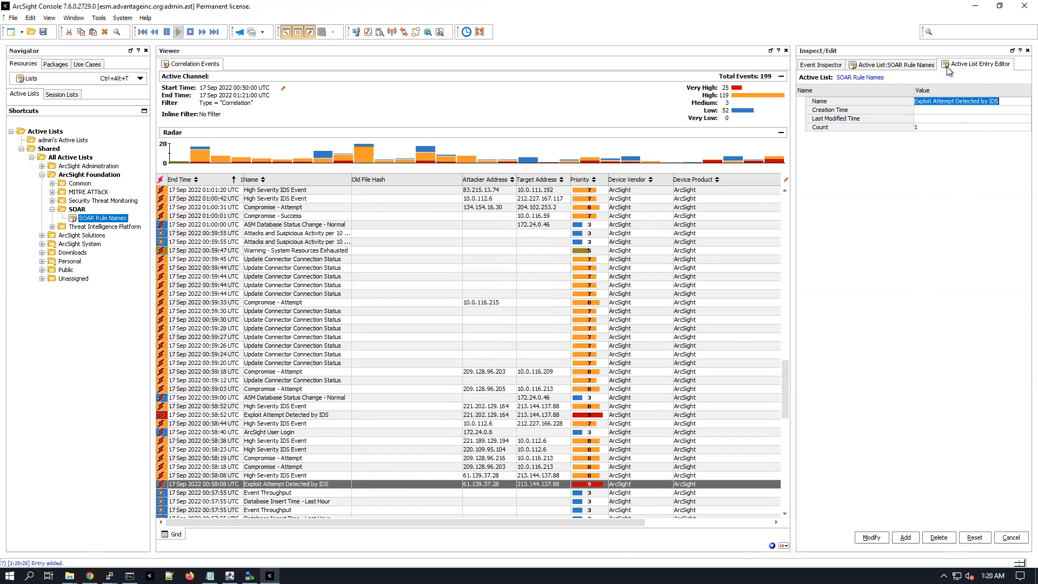
{"action": "mouse_move", "coordinate": [127, 205]}
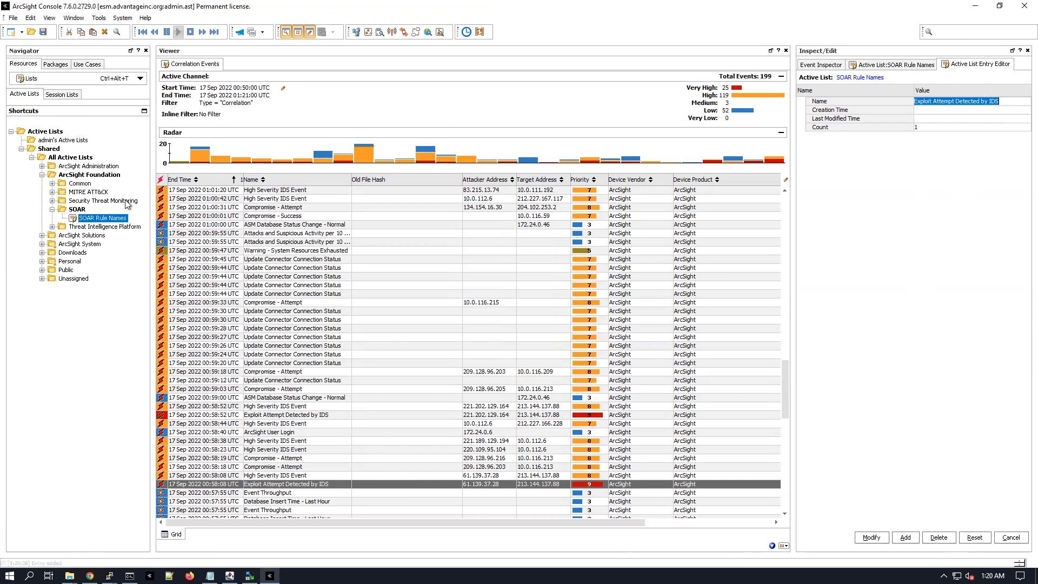
- Show SOAR Rule Names entries, then add DoS Activity Detected by IDS again
{"action": "right_click", "coordinate": [102, 218]}
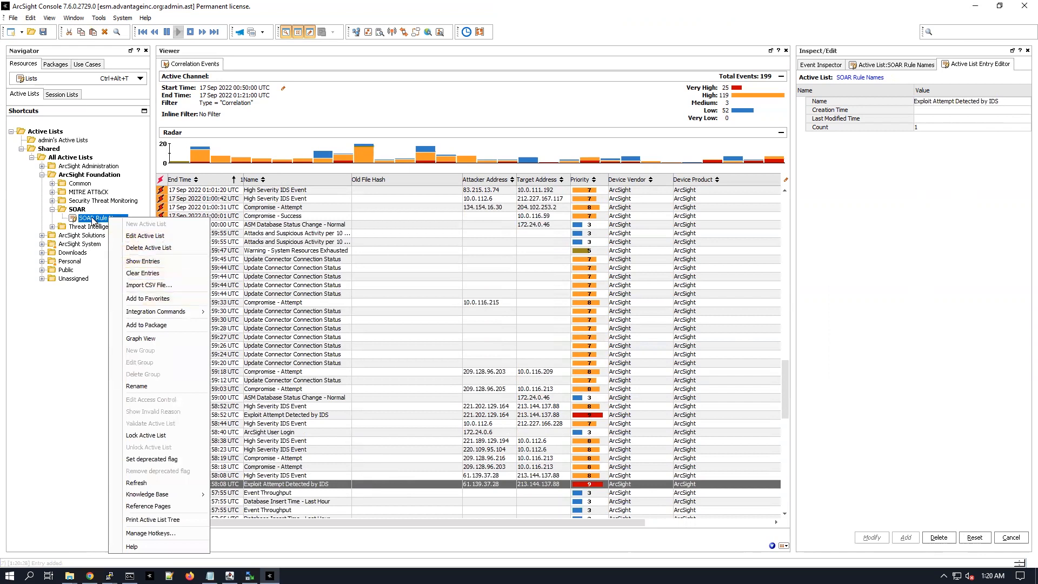
{"action": "left_click", "coordinate": [142, 260]}
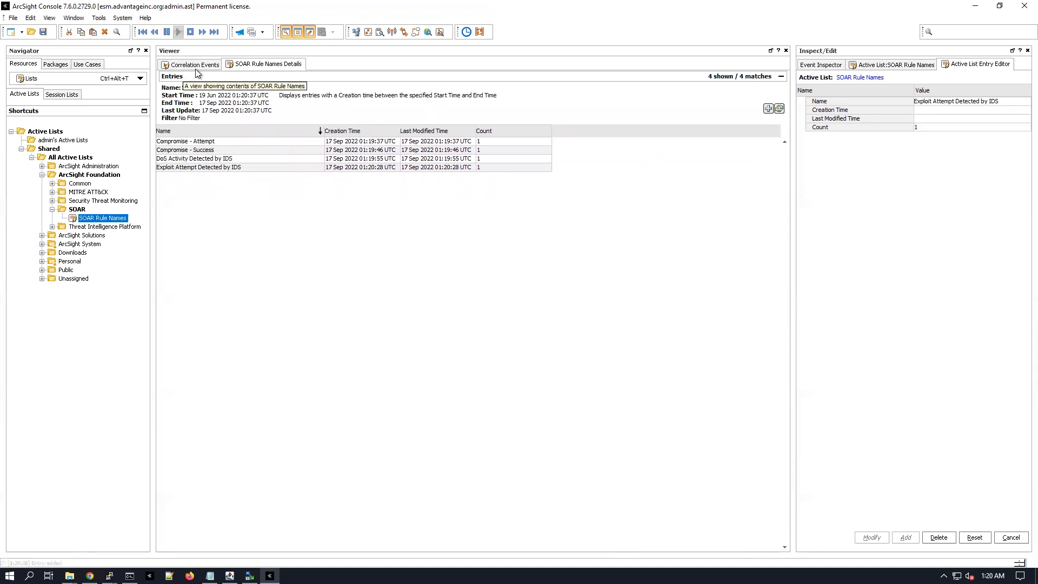
{"action": "left_click", "coordinate": [194, 64]}
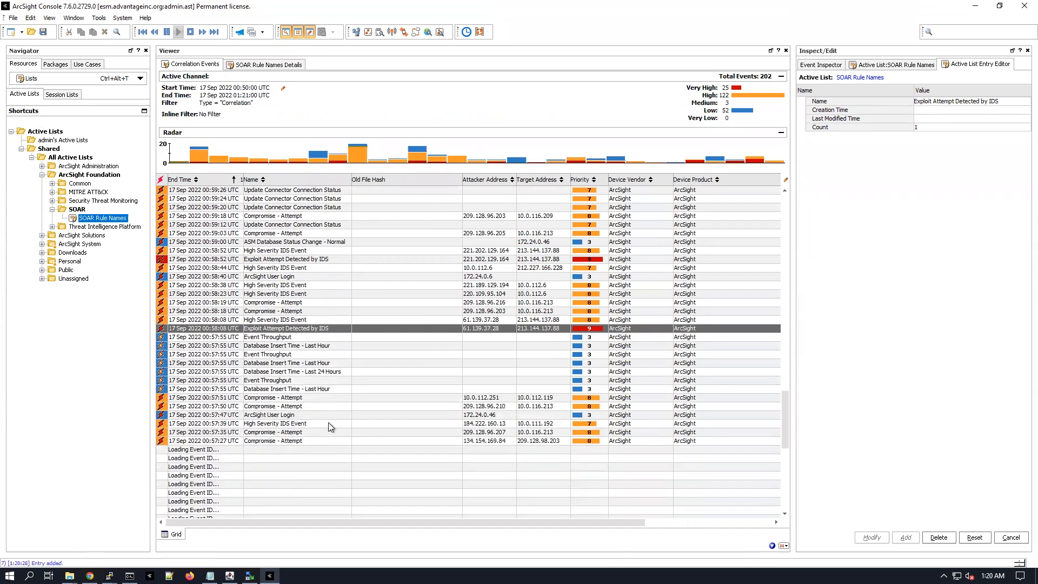
{"action": "scroll", "scroll_direction": "down", "scroll_amount": 3}
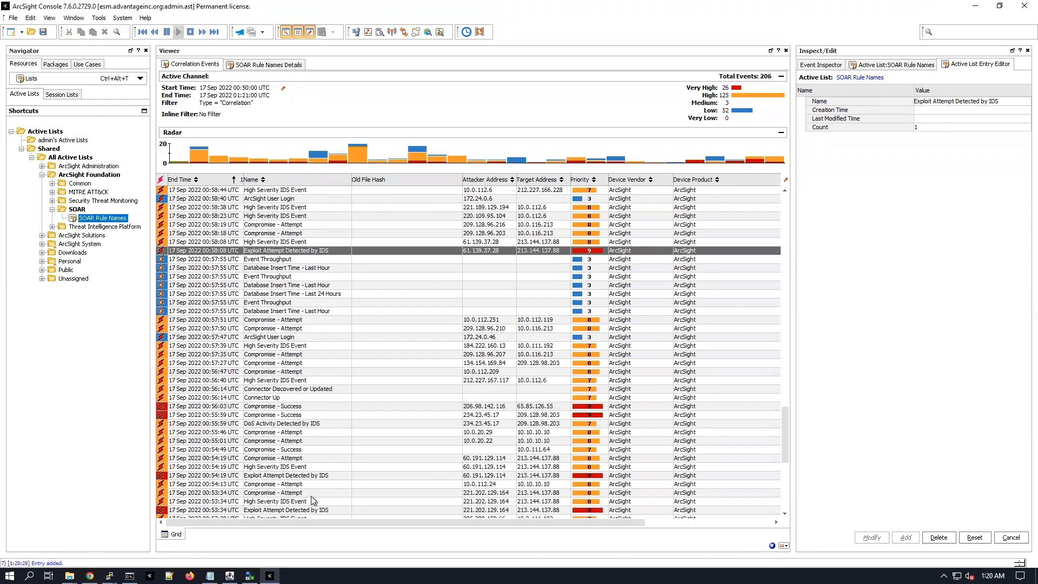
{"action": "mouse_move", "coordinate": [302, 431]}
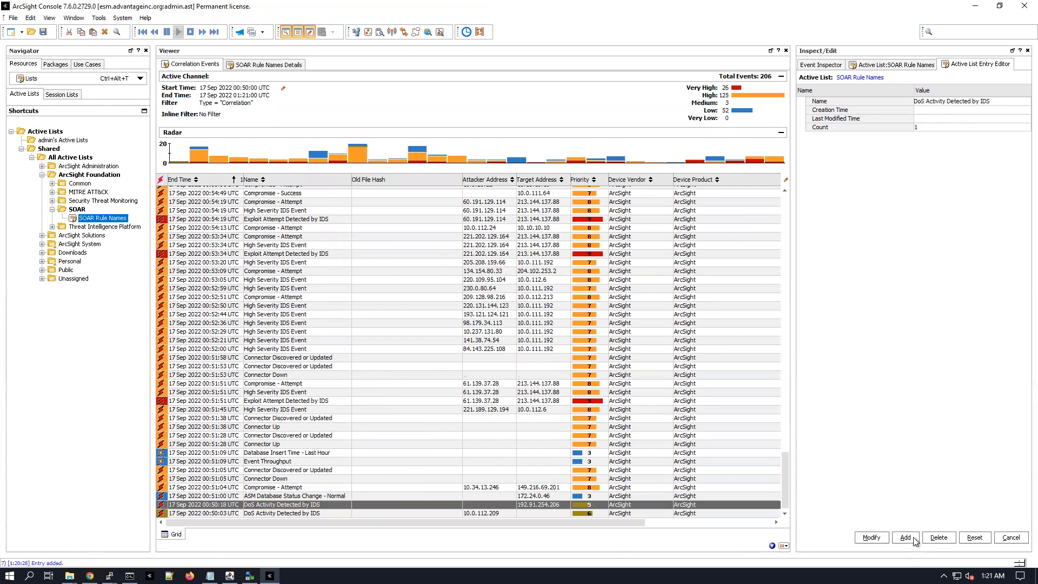
{"action": "left_click", "coordinate": [269, 64]}
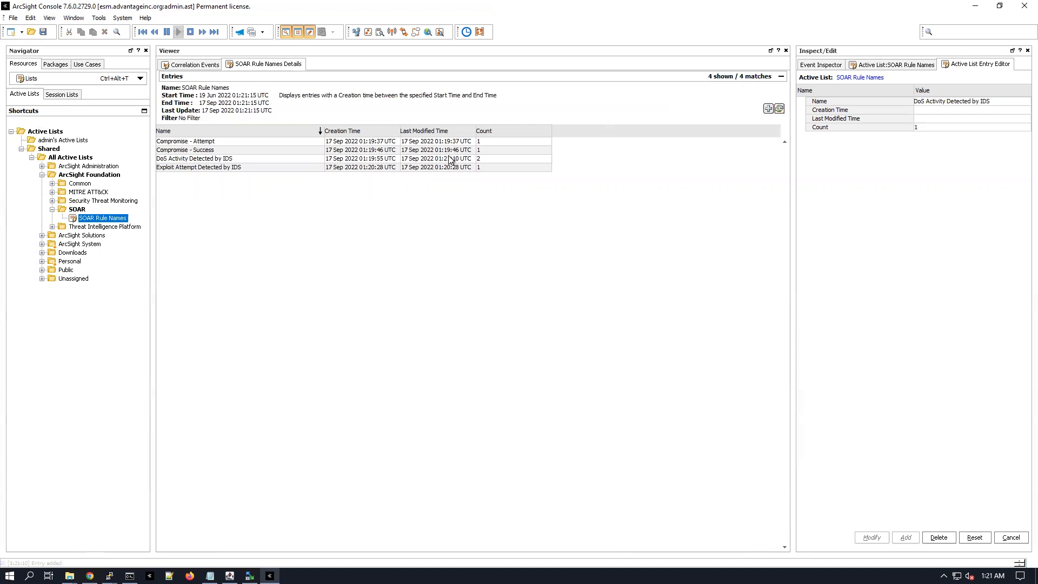
- Edit the DoS Activity Detected by IDS entry back to count 1 and return to Correlation Events
{"action": "right_click", "coordinate": [194, 158]}
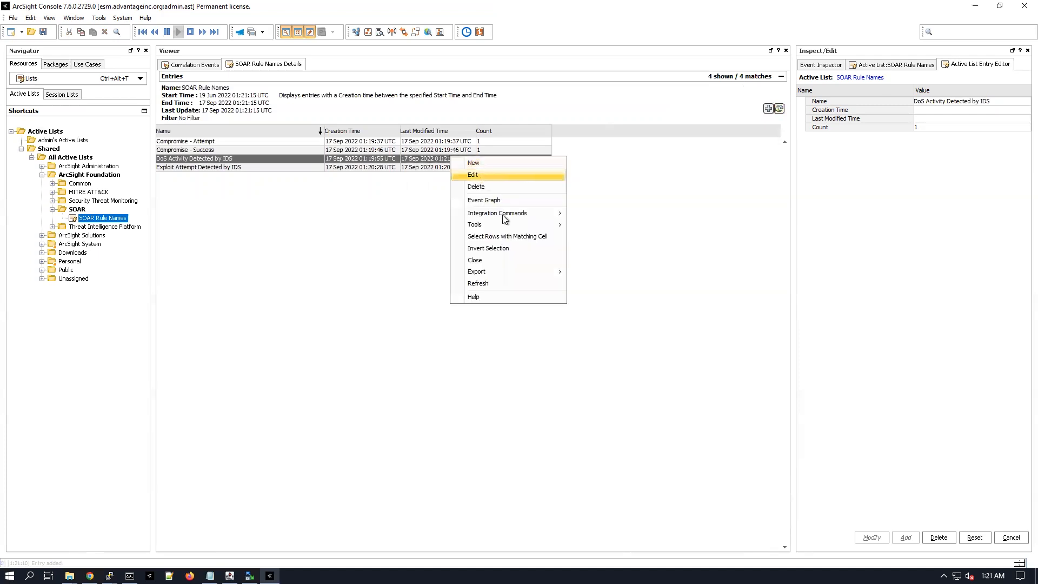
{"action": "left_click", "coordinate": [472, 175]}
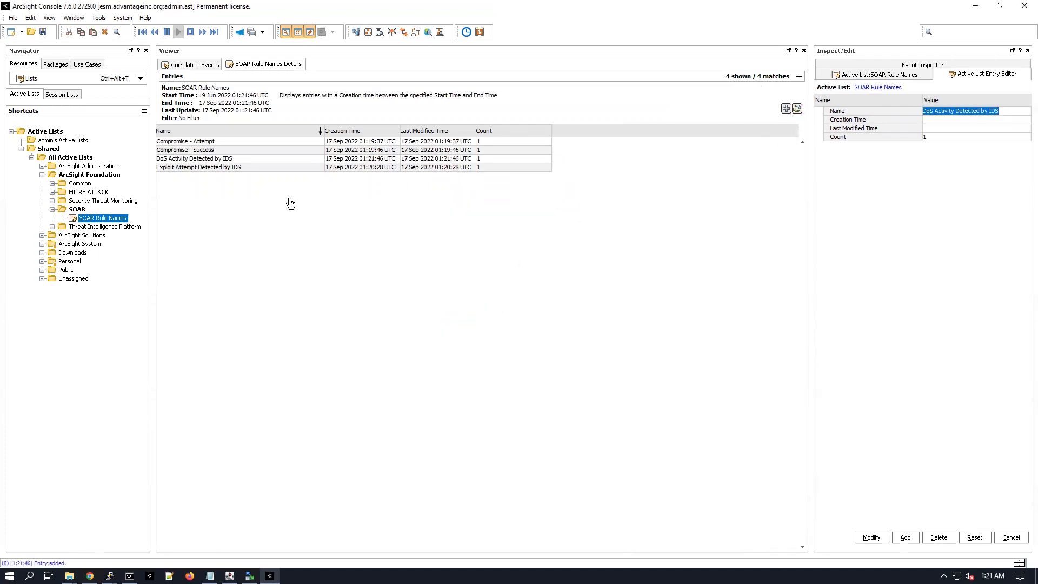
{"action": "left_click", "coordinate": [1014, 74]}
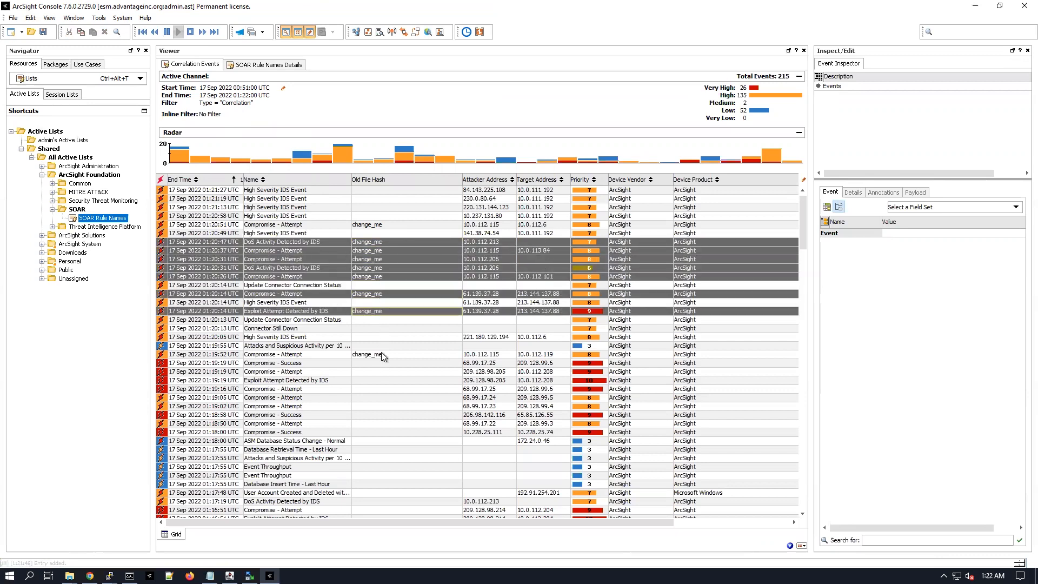
- Inspect an event with change_me Old File Hash, then switch the Navigator to Rules
{"action": "left_click", "coordinate": [368, 354]}
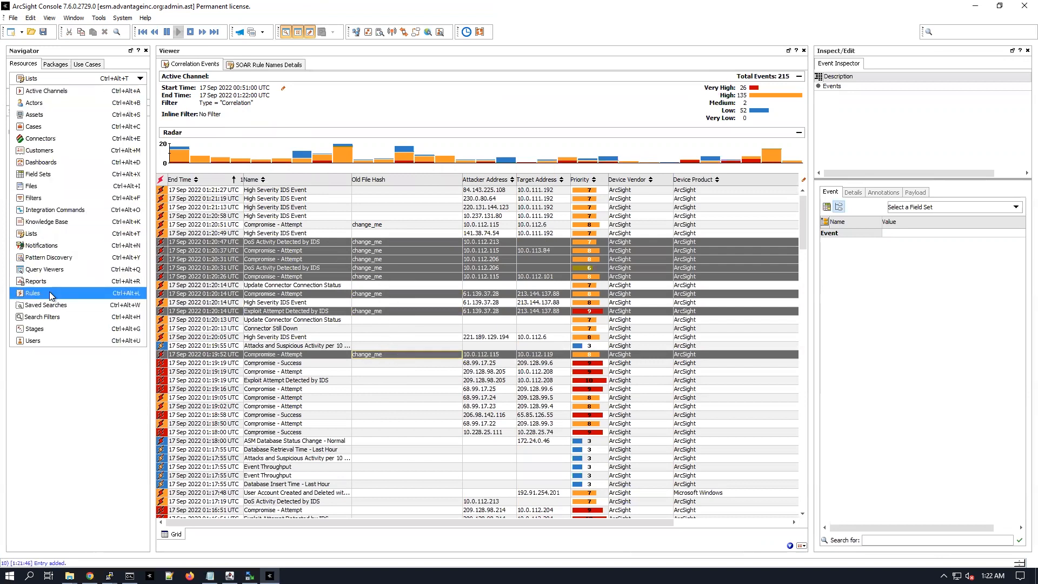
{"action": "left_click", "coordinate": [32, 292]}
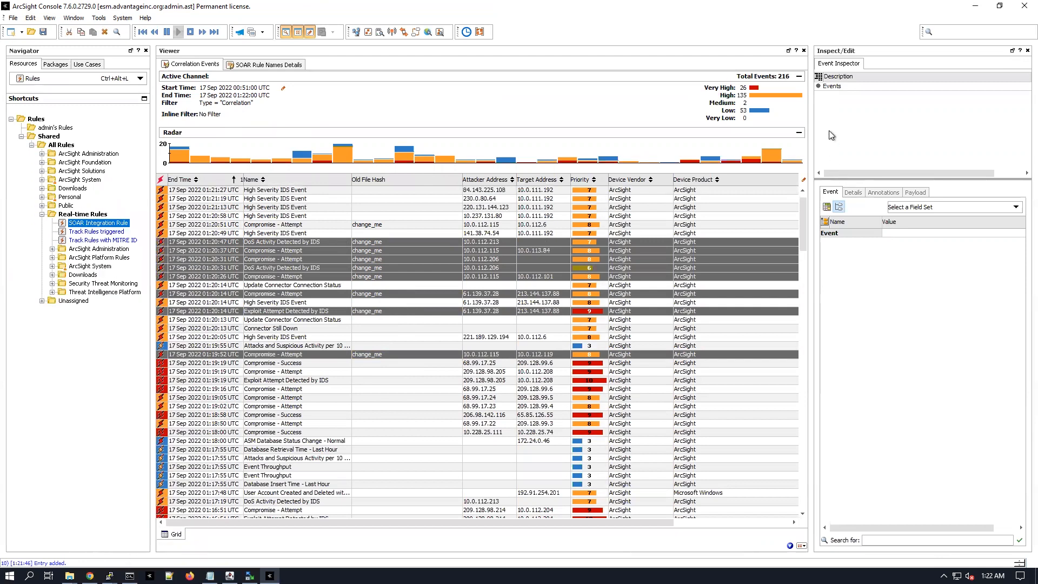
- Open SOAR Integration Rule and review its Type = Correlation condition and oldFileHash = change_me action
{"action": "double_click", "coordinate": [98, 224]}
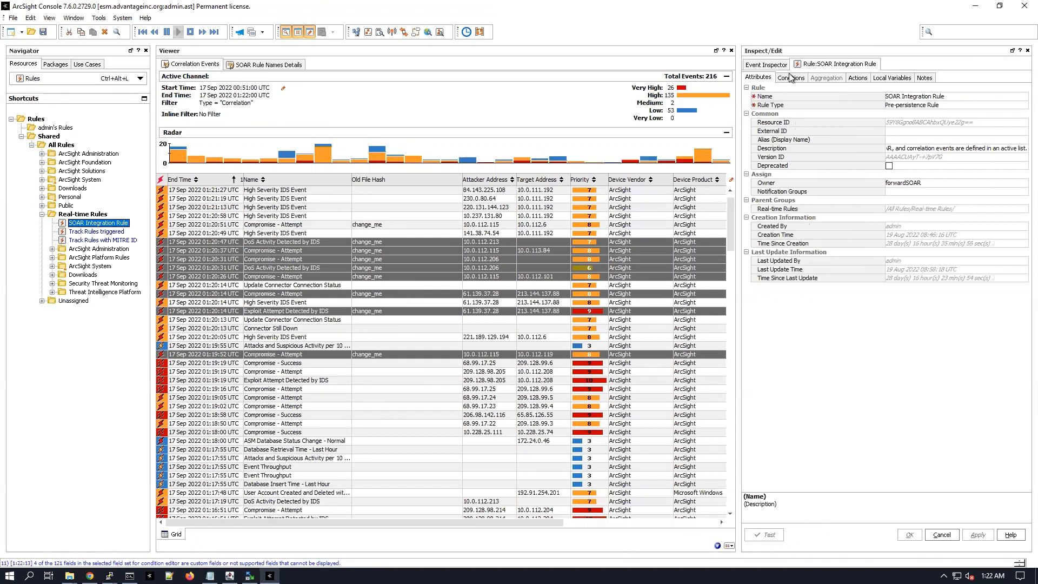
{"action": "left_click", "coordinate": [791, 77]}
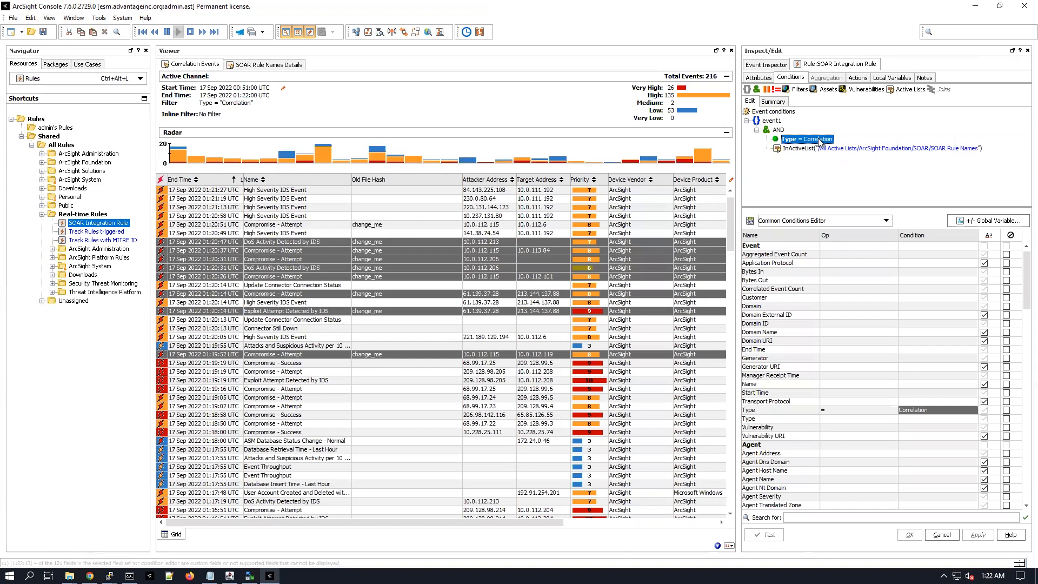
{"action": "left_click", "coordinate": [900, 149]}
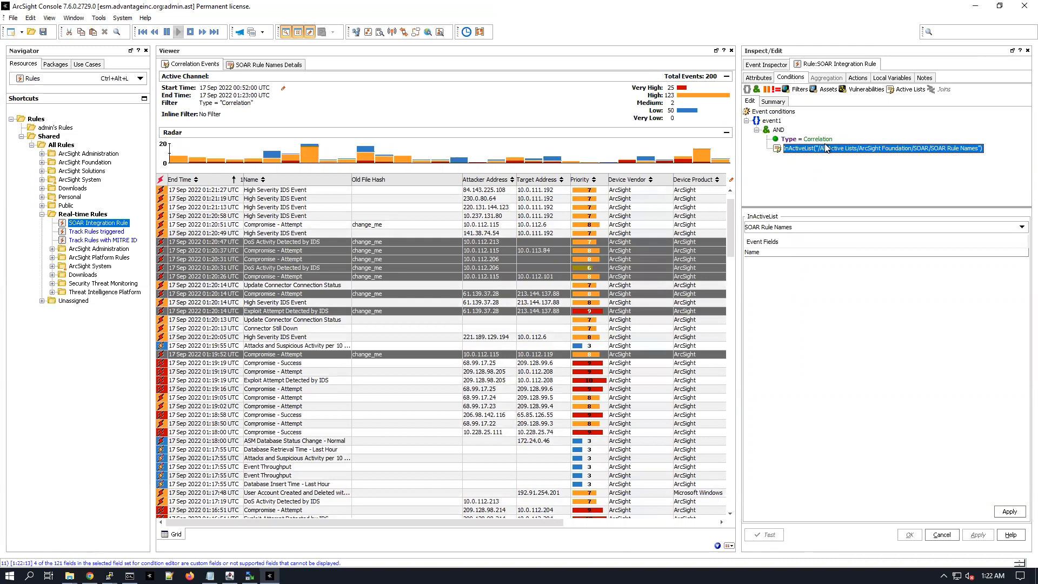
{"action": "left_click", "coordinate": [856, 77]}
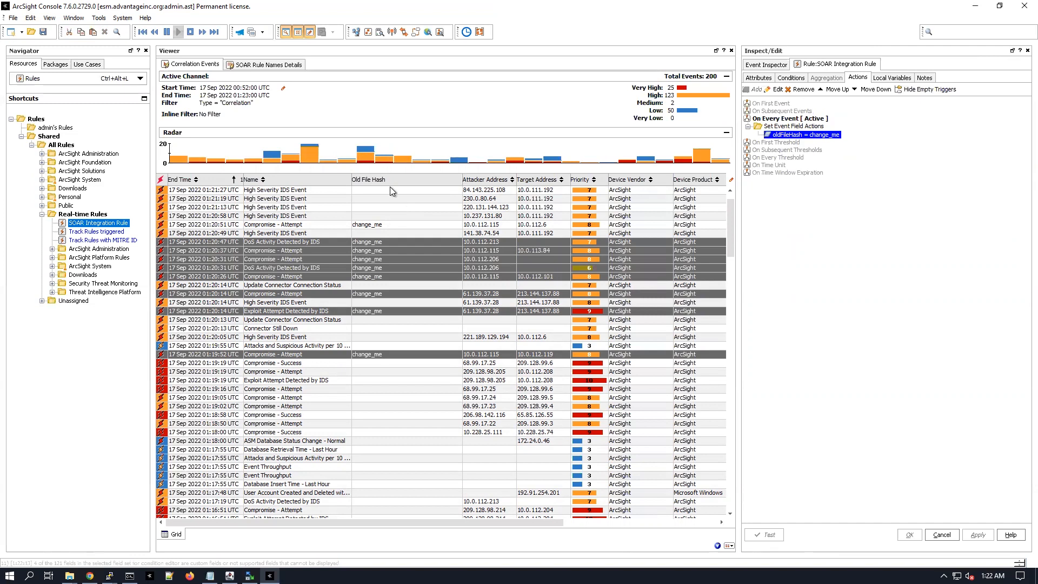
{"action": "mouse_move", "coordinate": [821, 142]}
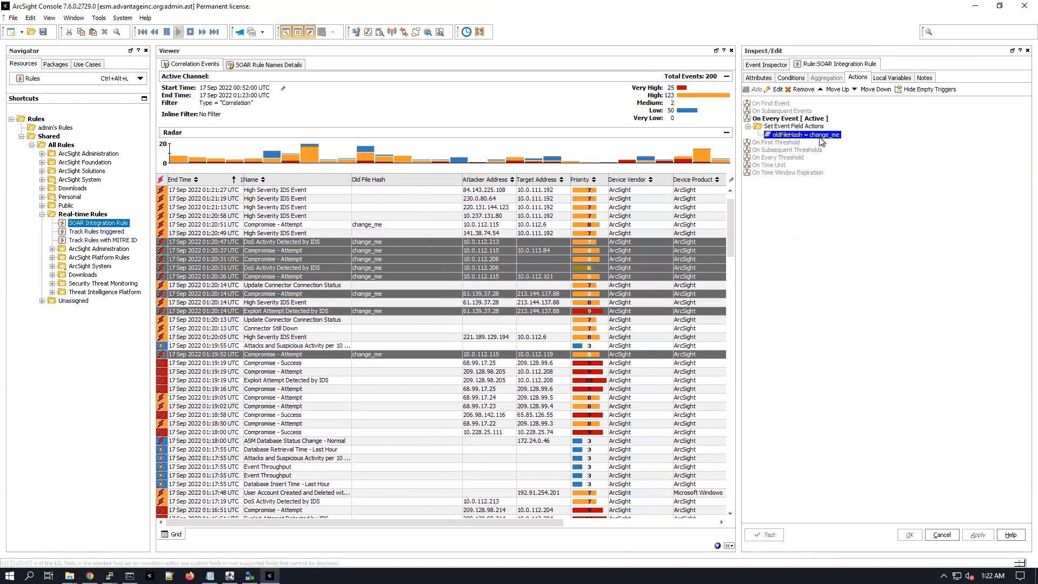
{"action": "double_click", "coordinate": [803, 135]}
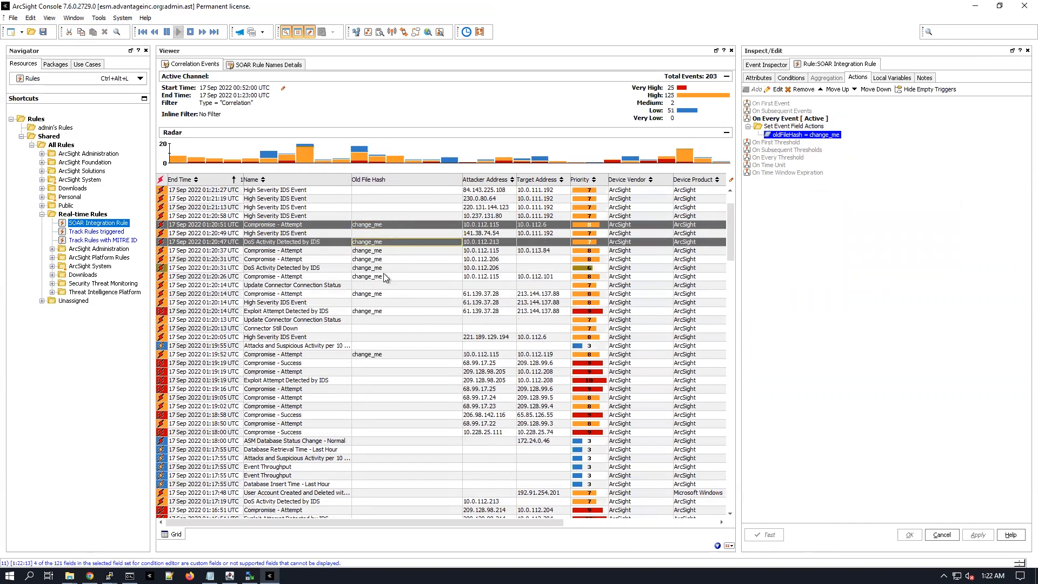
{"action": "left_click", "coordinate": [368, 277]}
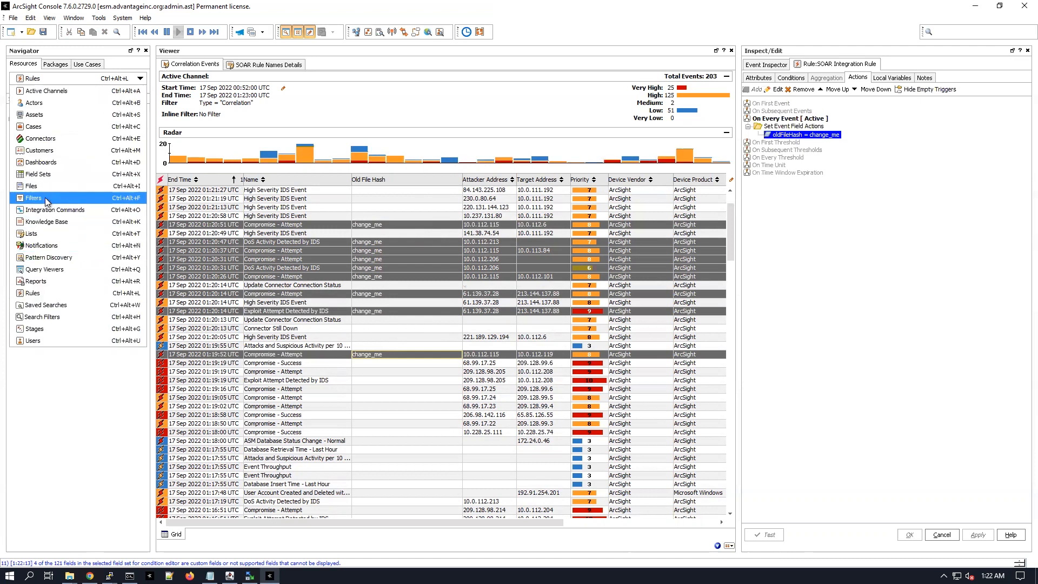
- Switch the Navigator to Filters and open forwardSOAR from the SOAR filter group
{"action": "left_click", "coordinate": [33, 197]}
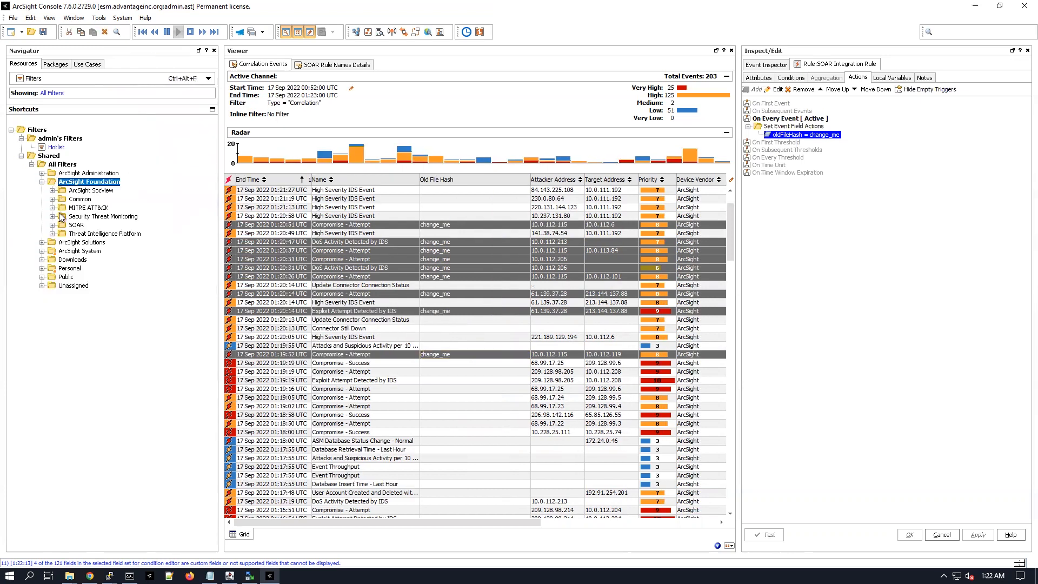
{"action": "left_click", "coordinate": [52, 225]}
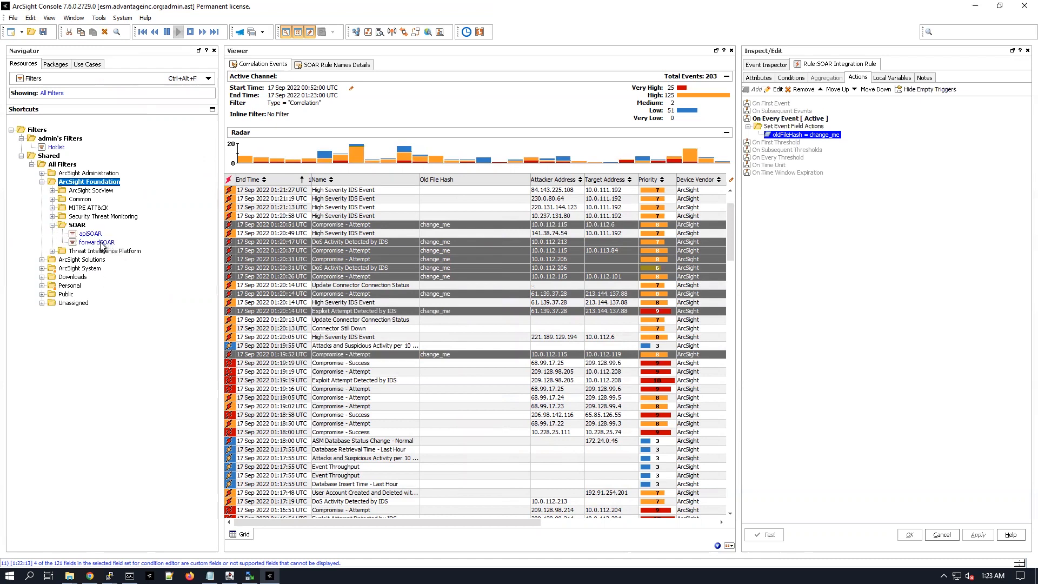
{"action": "left_click", "coordinate": [97, 242]}
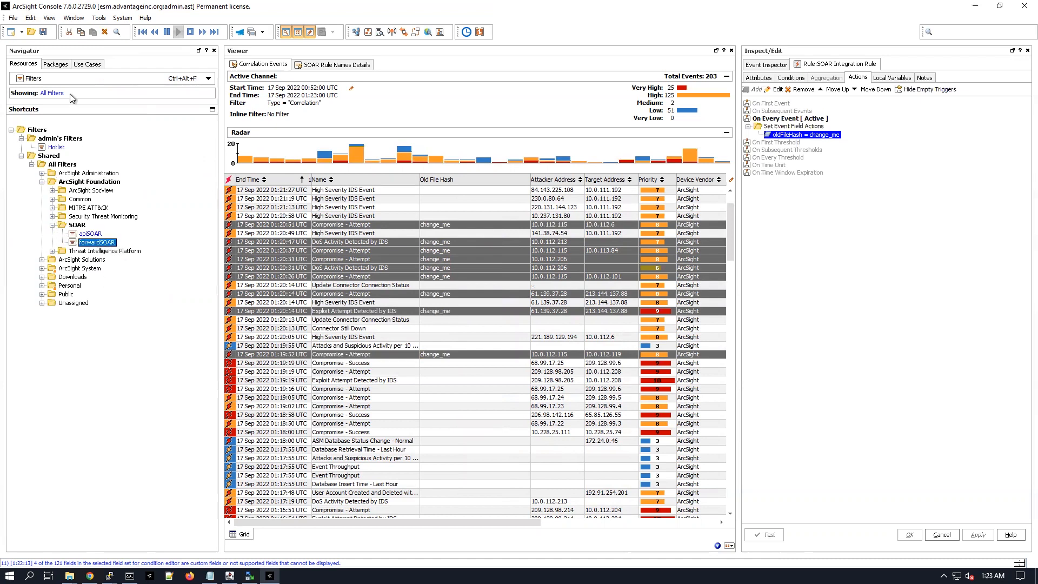
{"action": "mouse_move", "coordinate": [105, 86]}
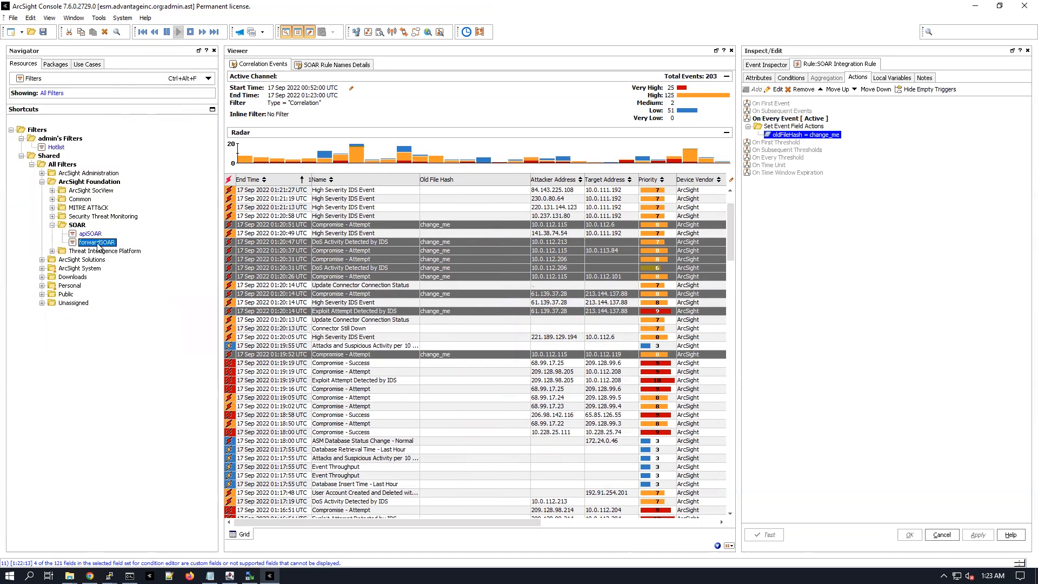
{"action": "left_click", "coordinate": [97, 242]}
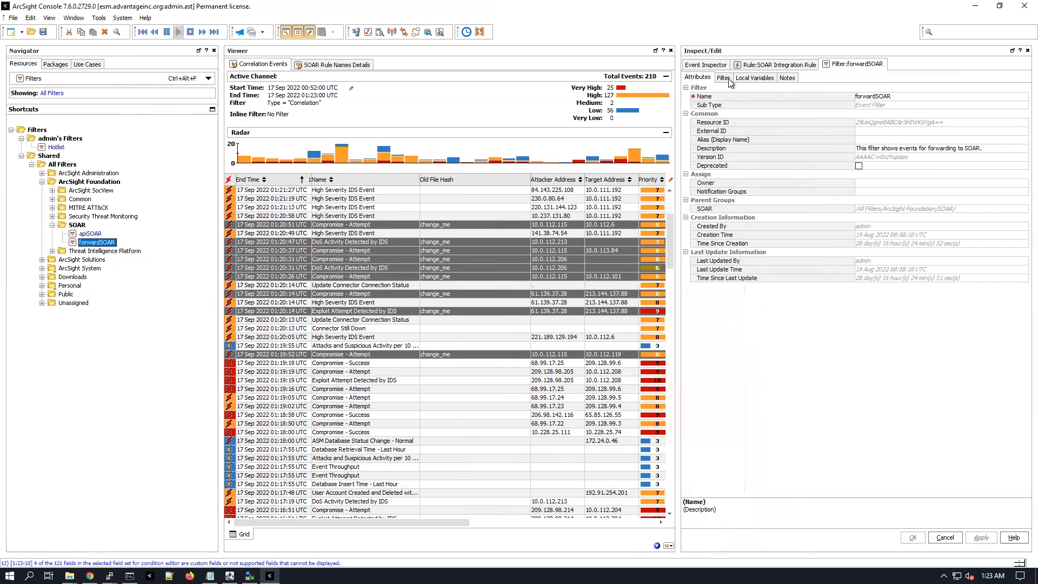
- Review the forwardSOAR filter conditions Type = Correlation and Old File Hash = change_me, leaving them unchanged
{"action": "left_click", "coordinate": [722, 77]}
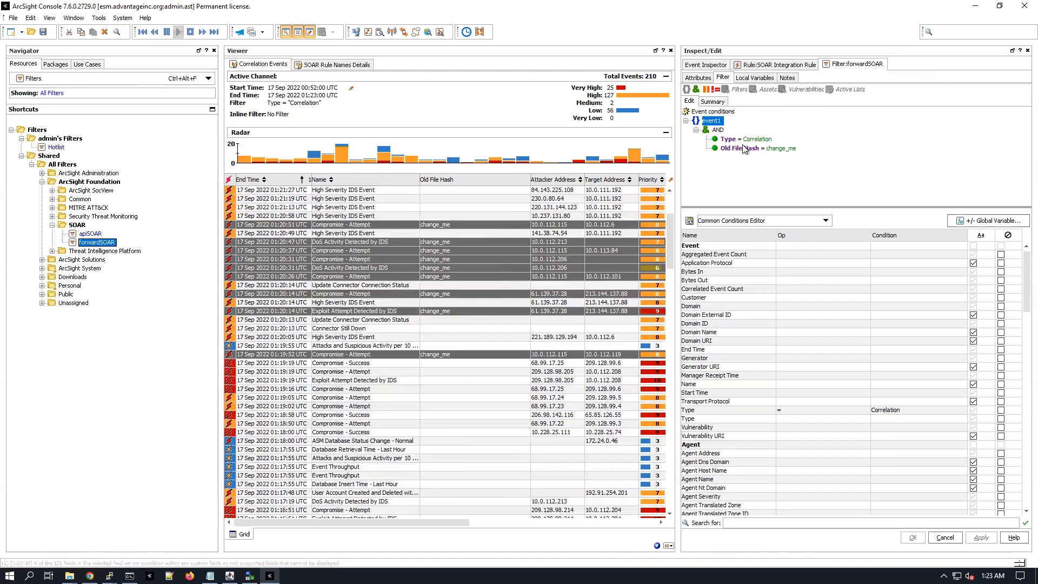
{"action": "left_click", "coordinate": [745, 139]}
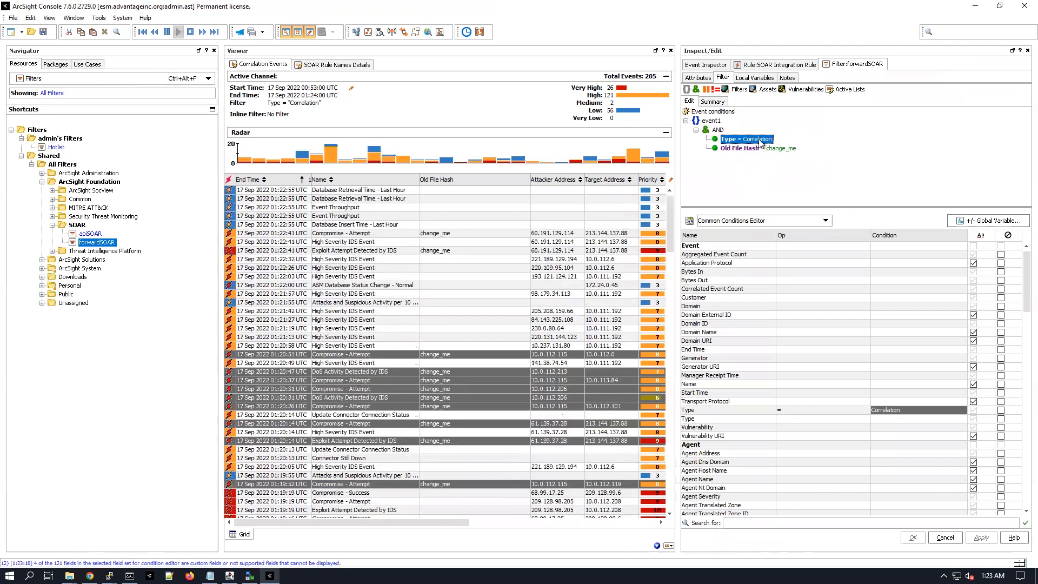
{"action": "mouse_move", "coordinate": [738, 150]}
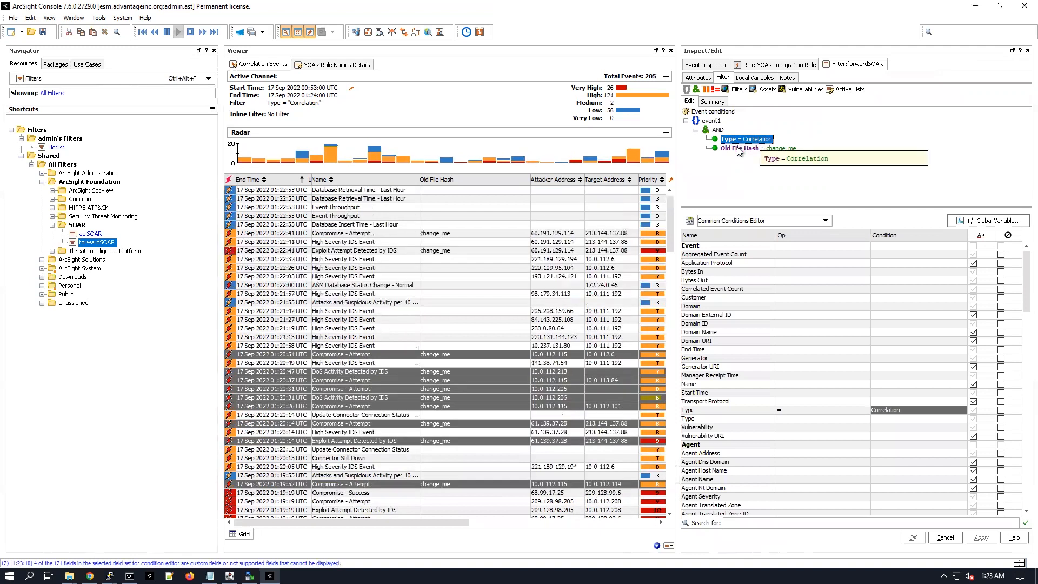
{"action": "left_click", "coordinate": [748, 148]}
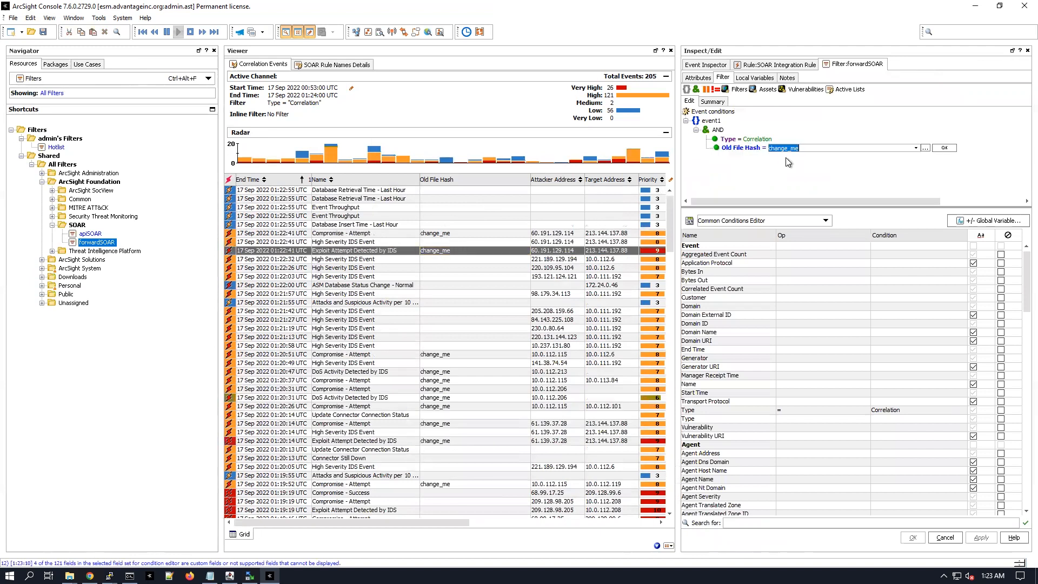
{"action": "left_click", "coordinate": [942, 147]}
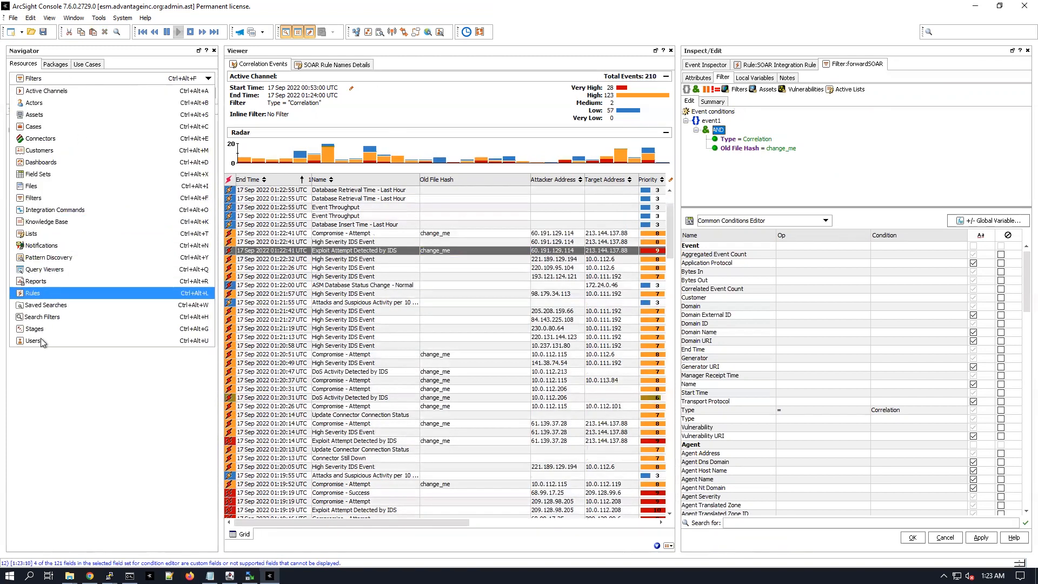
- Edit the SOAR Forwarding Connector user and view its group's ACL Events permissions, including forwardSOAR
{"action": "left_click", "coordinate": [33, 340]}
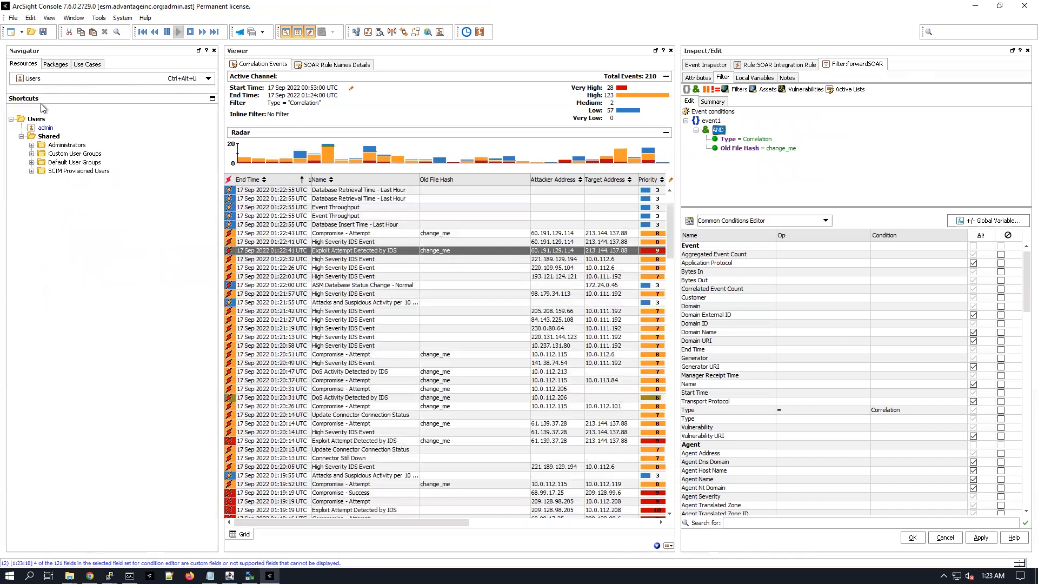
{"action": "left_click", "coordinate": [75, 153]}
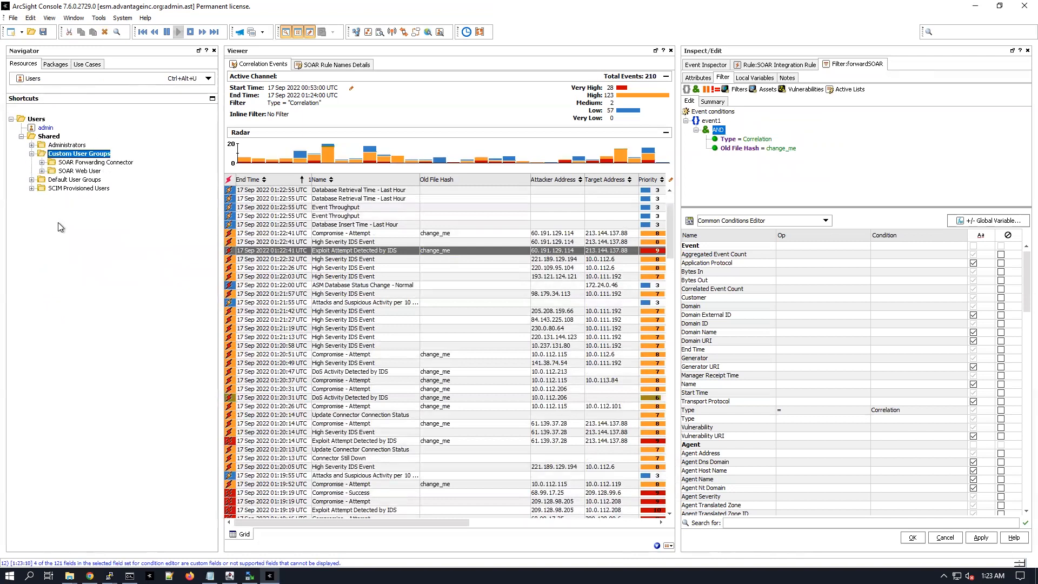
{"action": "left_click", "coordinate": [41, 162]}
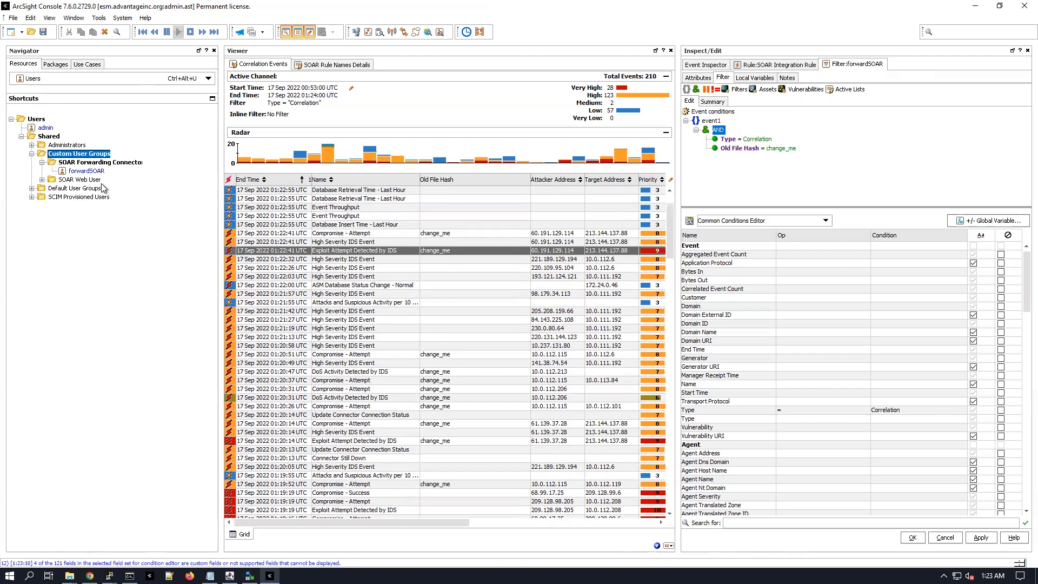
{"action": "right_click", "coordinate": [85, 170]}
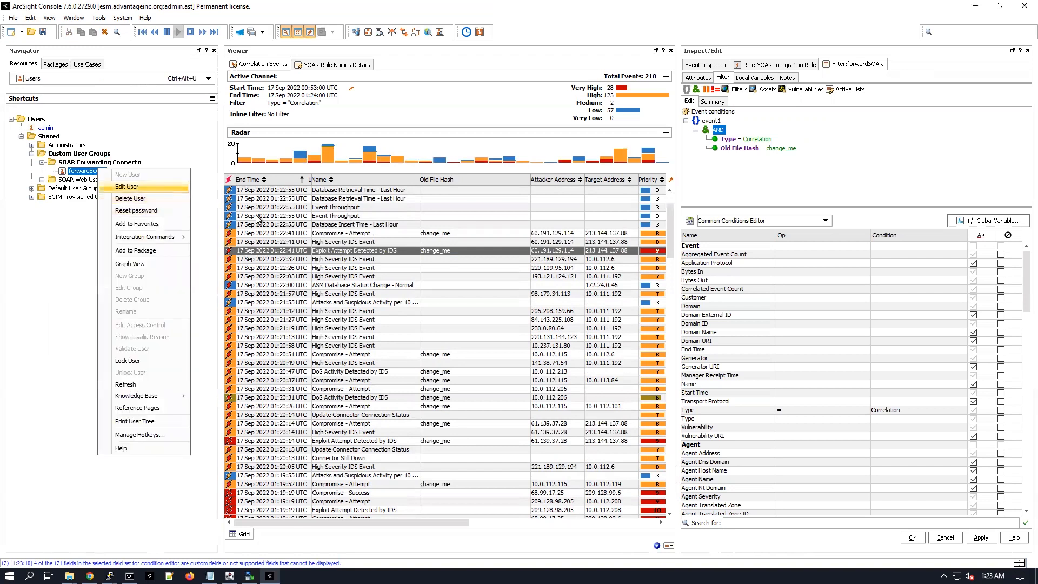
{"action": "left_click", "coordinate": [127, 186]}
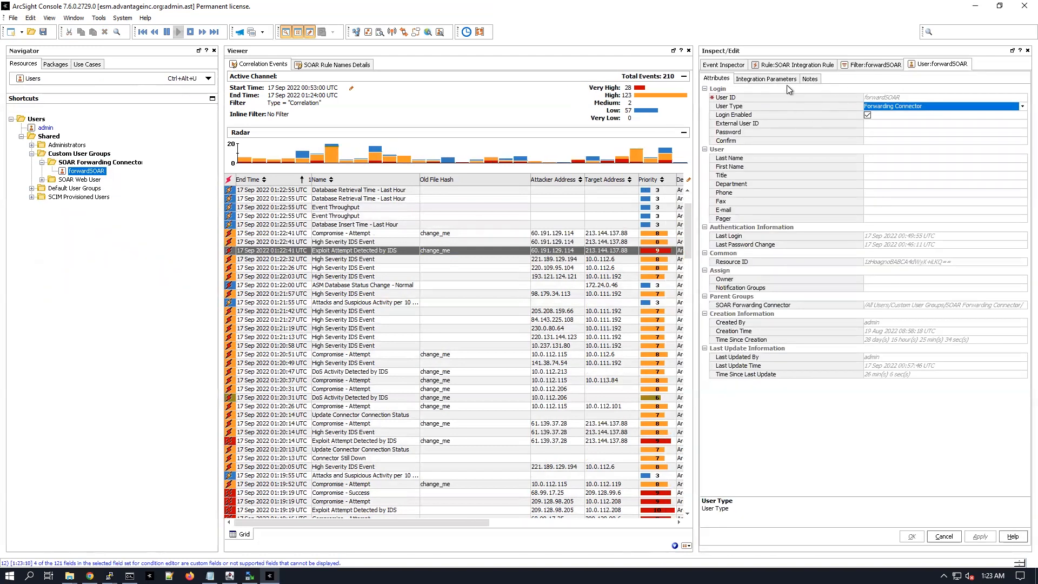
{"action": "left_click", "coordinate": [104, 162]}
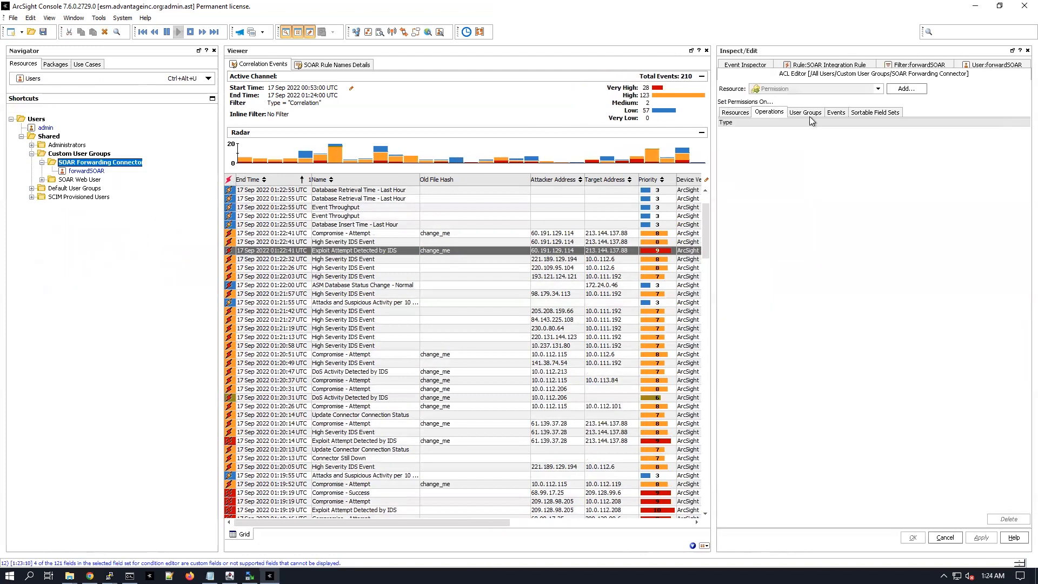
{"action": "left_click", "coordinate": [834, 112]}
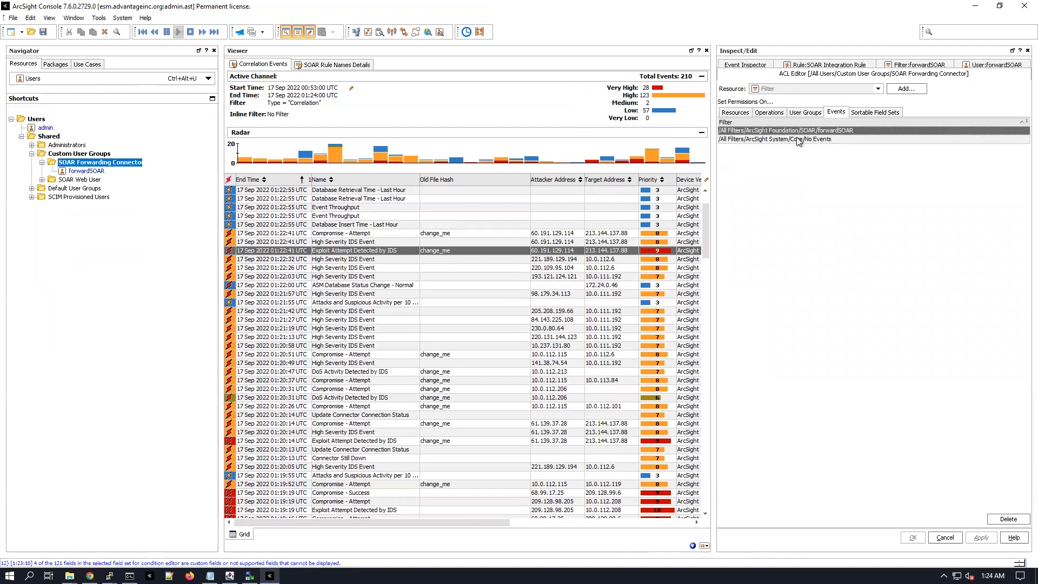